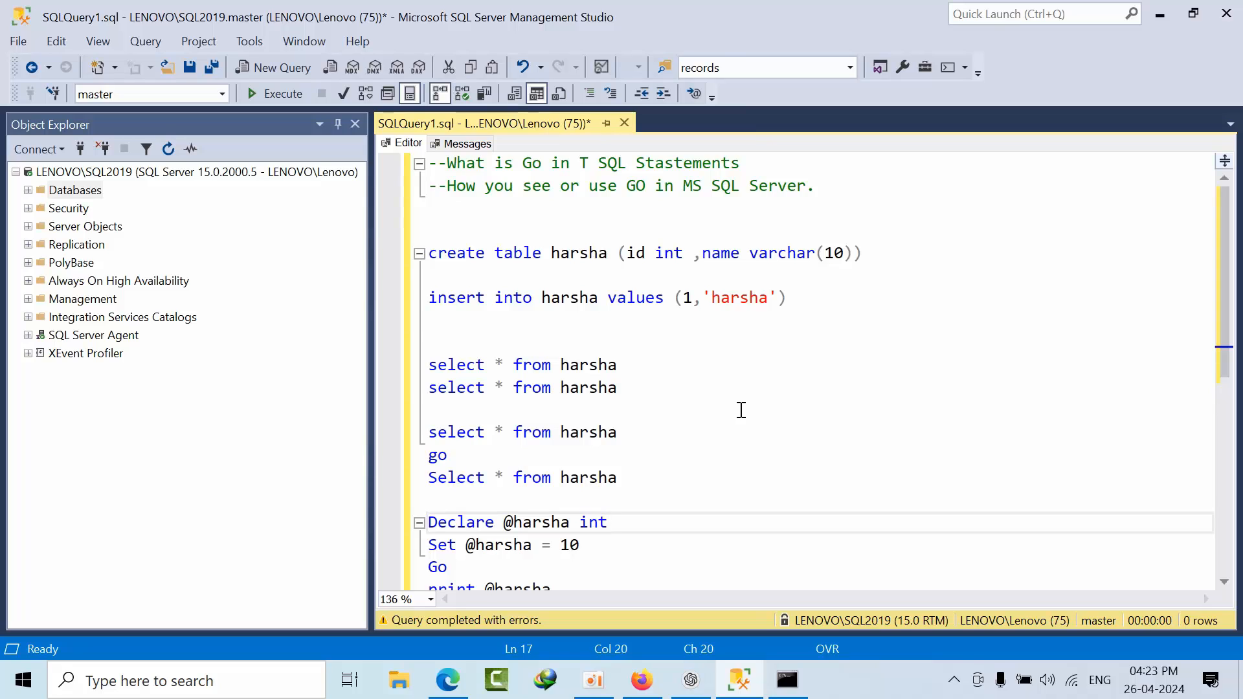
Create the harsha table and run its INSERT statement once
left_click(608, 522)
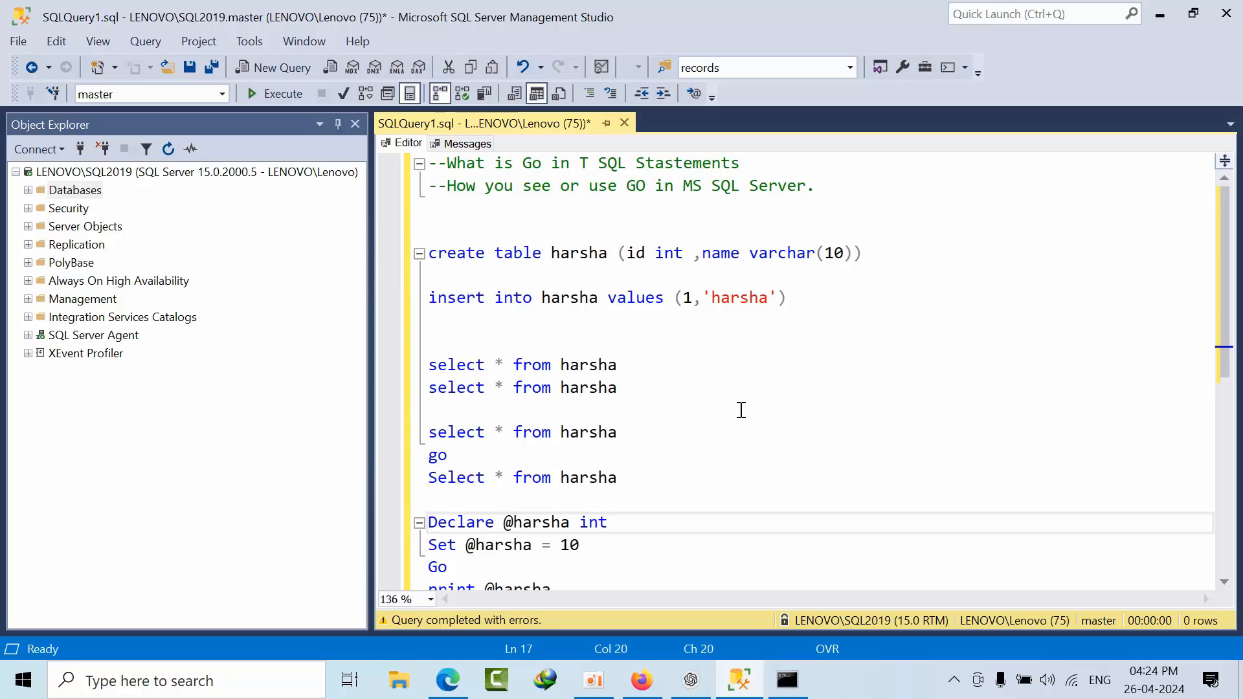
left_click_drag(749, 253, 861, 253)
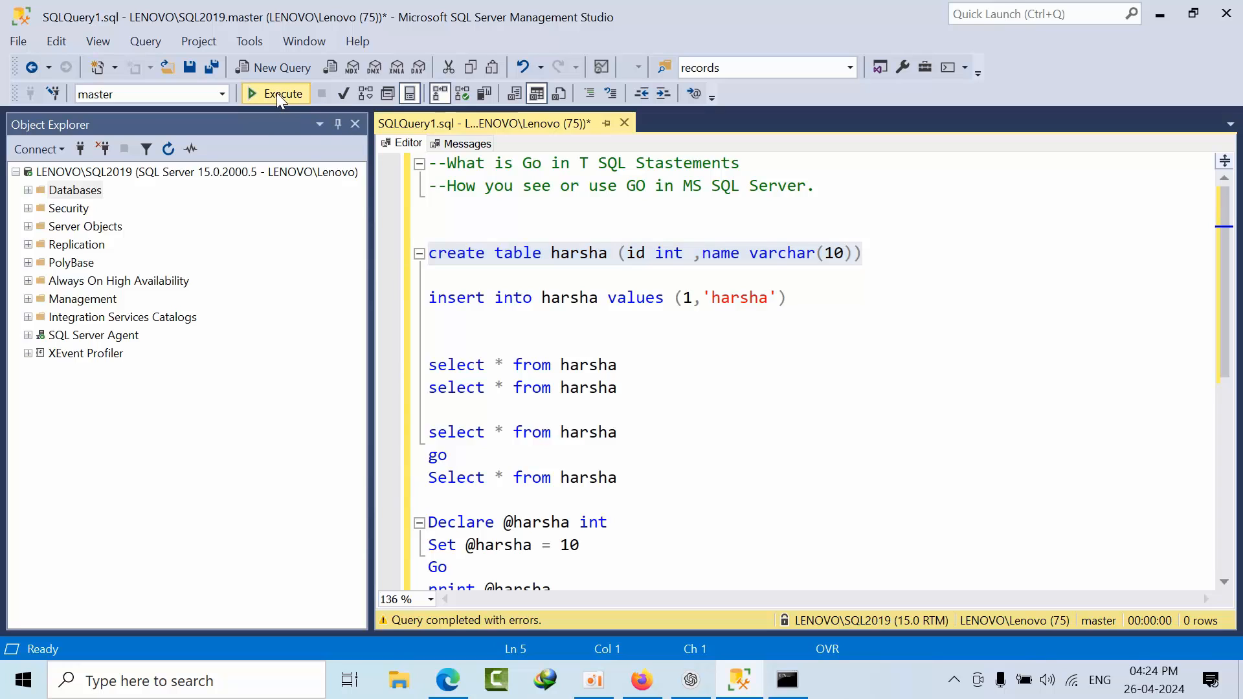
left_click(275, 93)
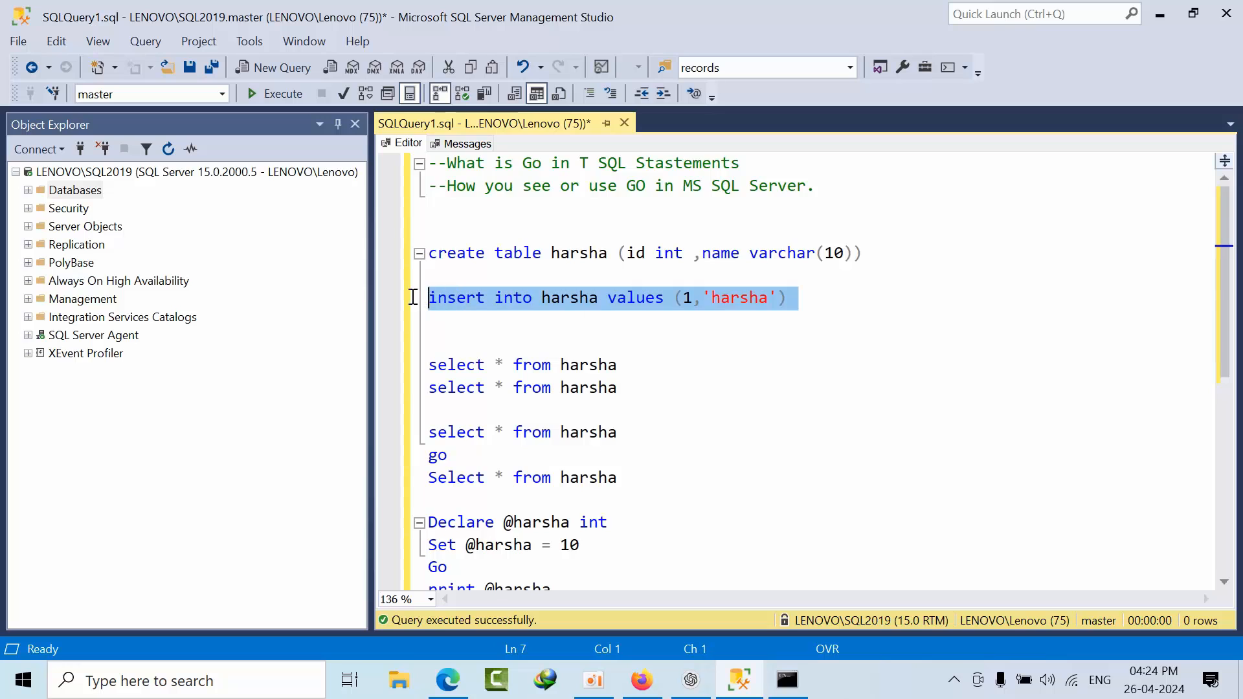
left_click(282, 93)
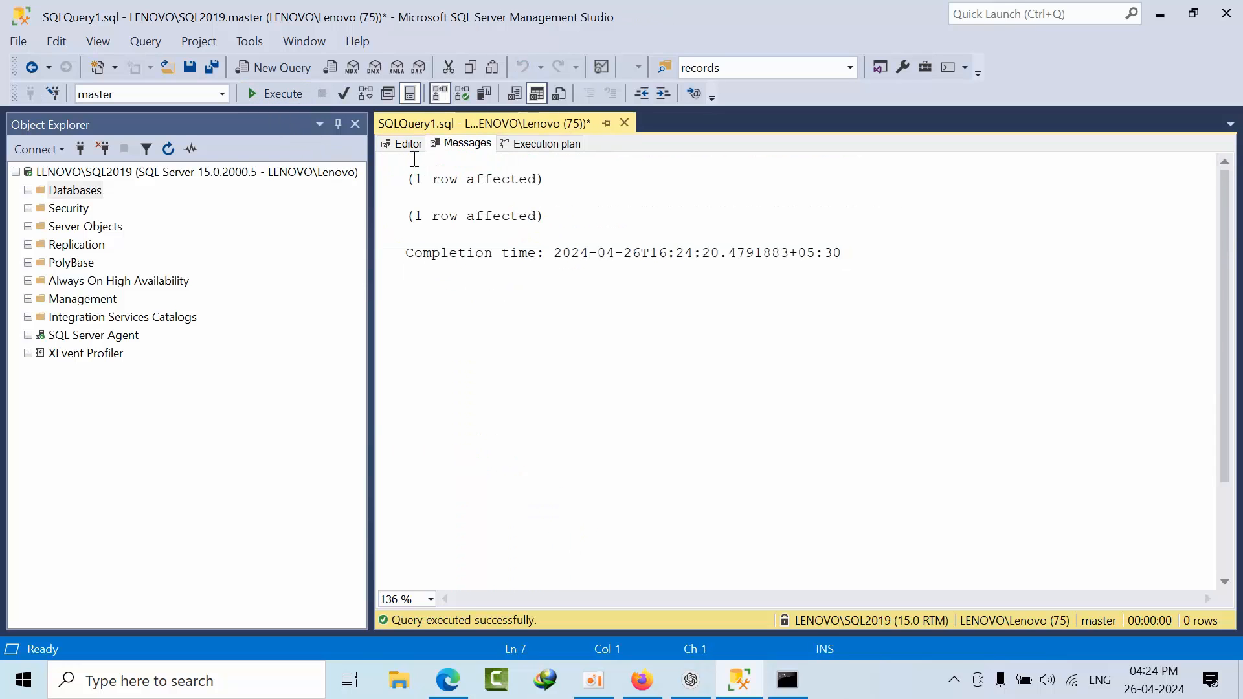
left_click(409, 144)
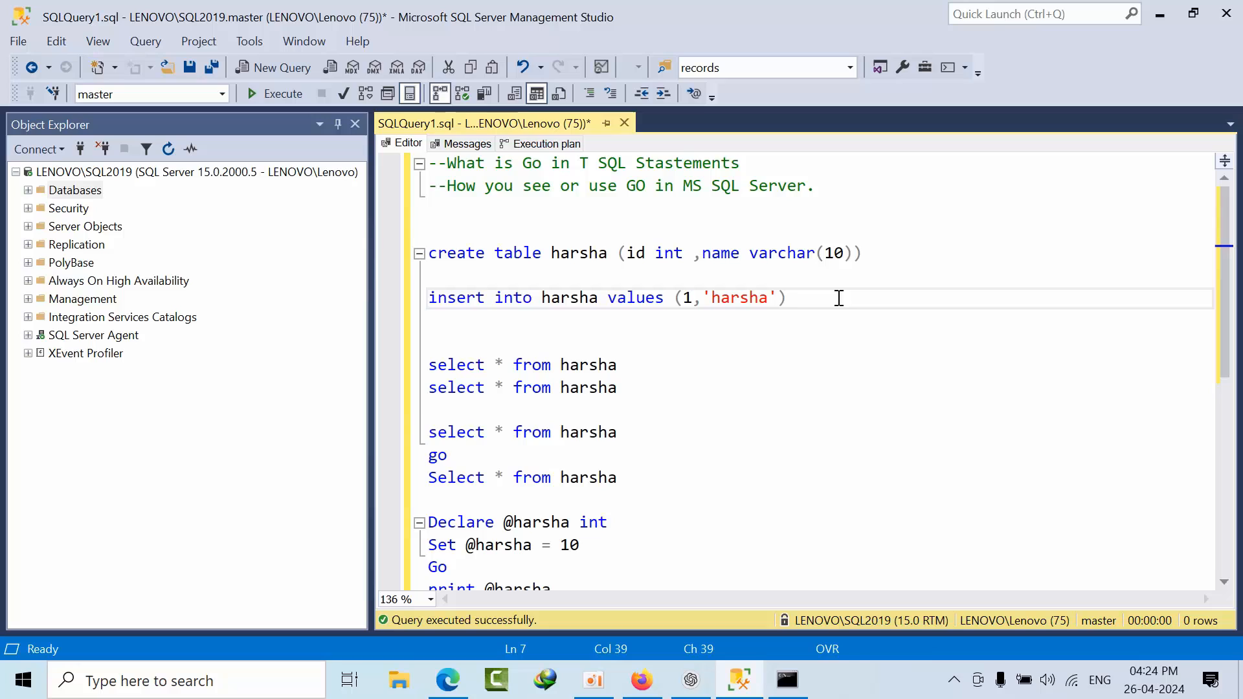
Add GO 10 after the insert and run it so the row is inserted ten times
type("g")
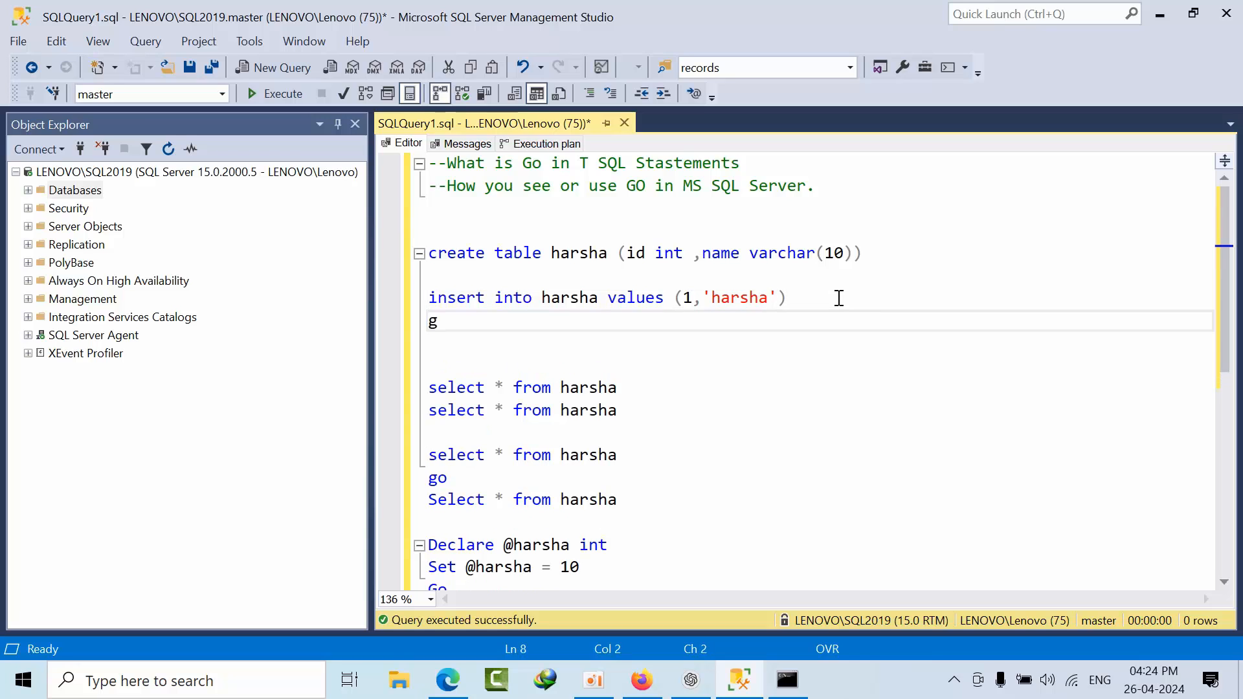
type("o")
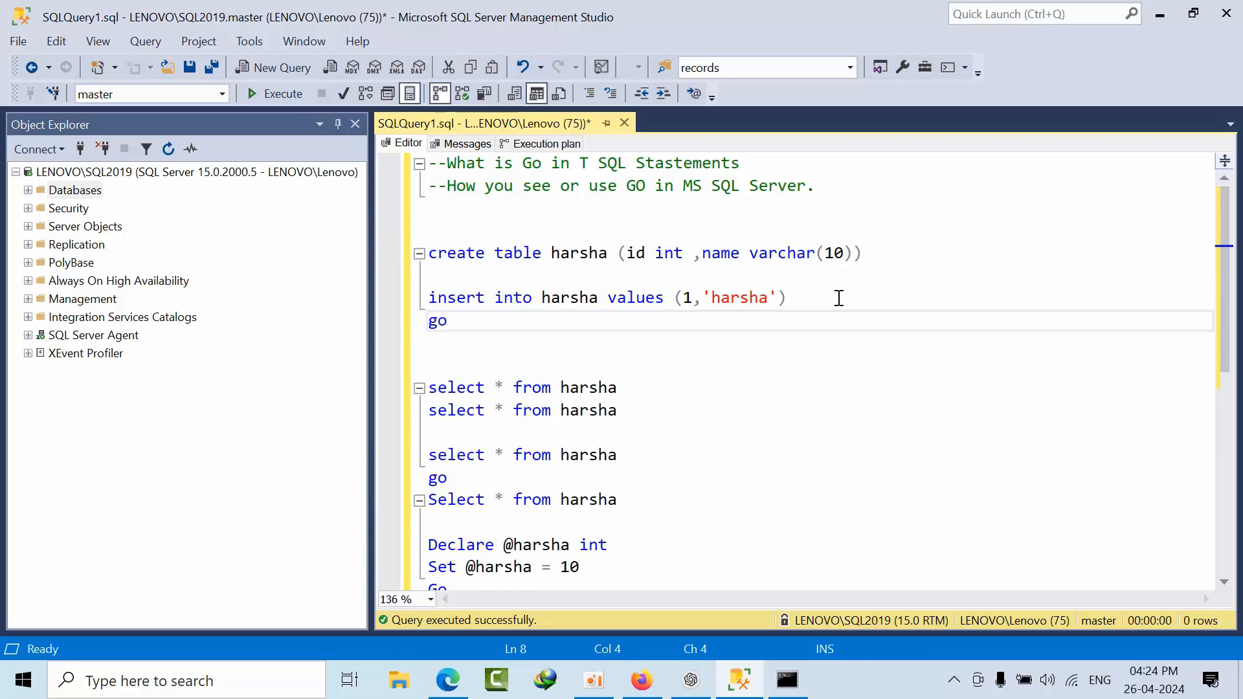
type("10")
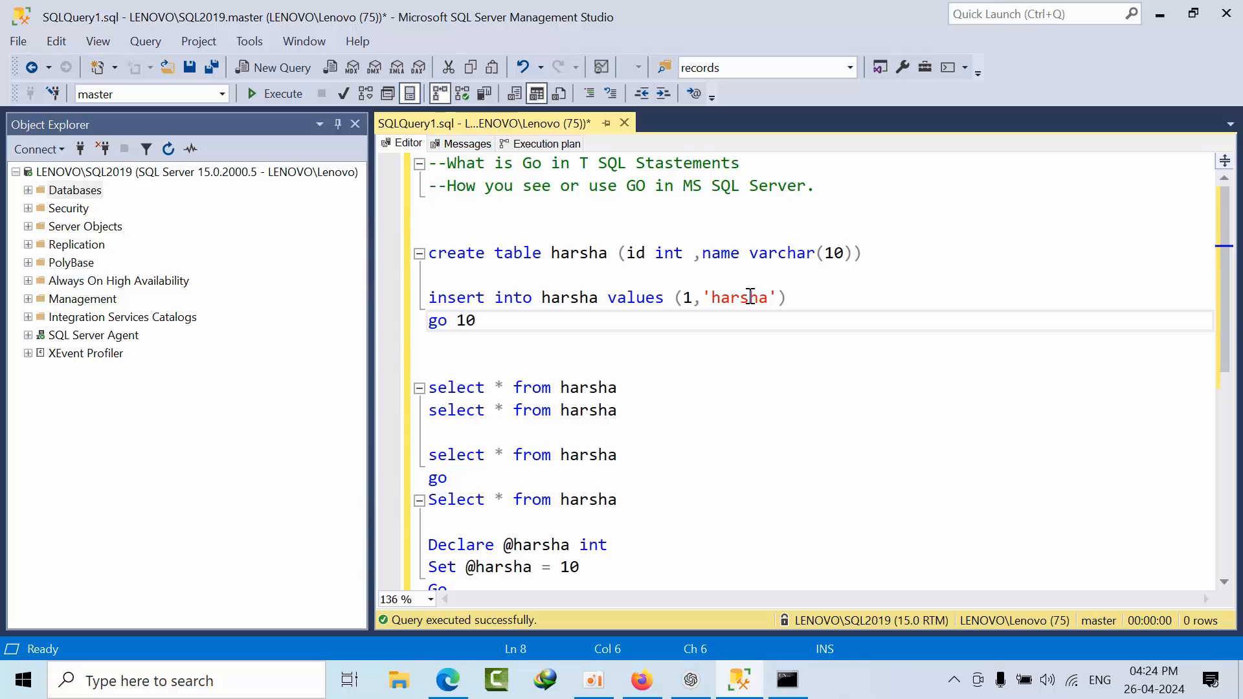
left_click(282, 94)
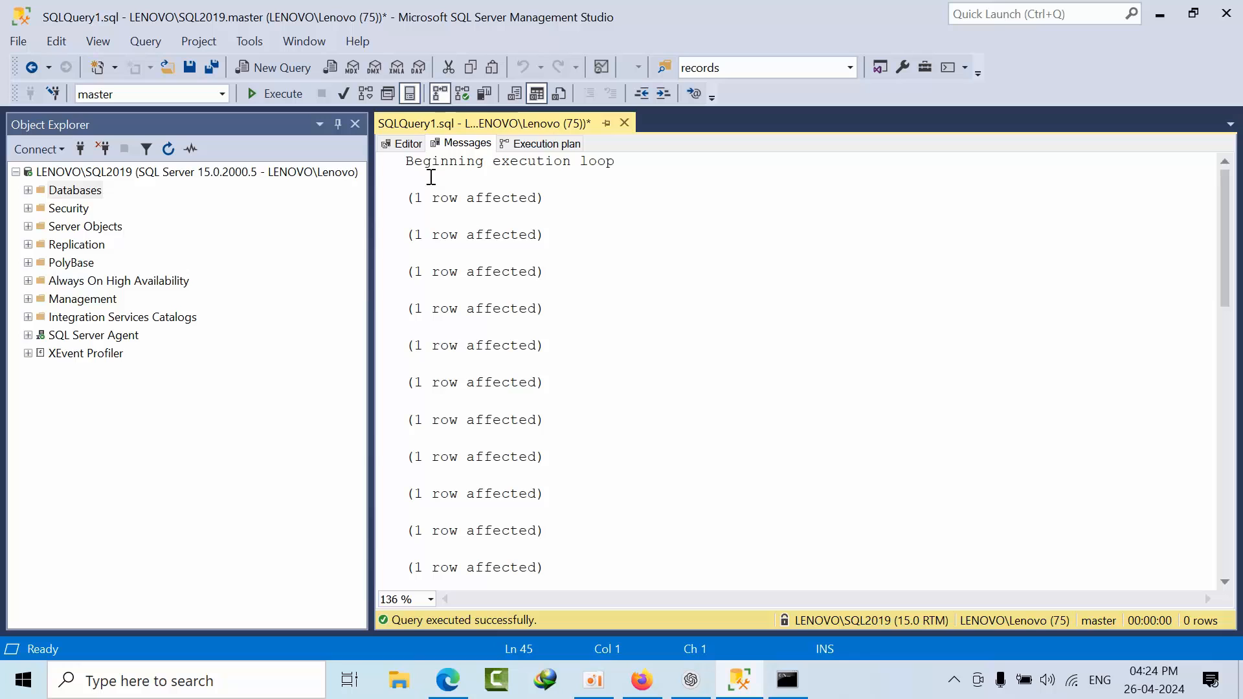
scroll("down", 3)
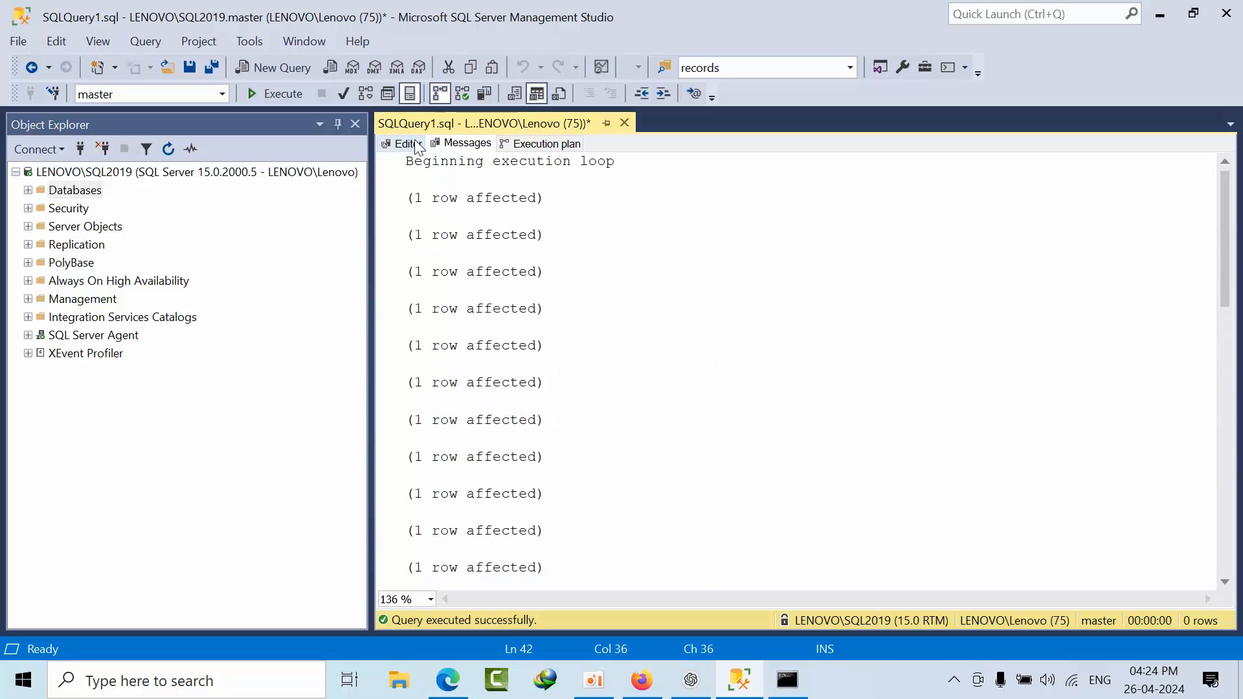
Run the two consecutive SELECTs on harsha, each returning 11 rows
left_click(407, 143)
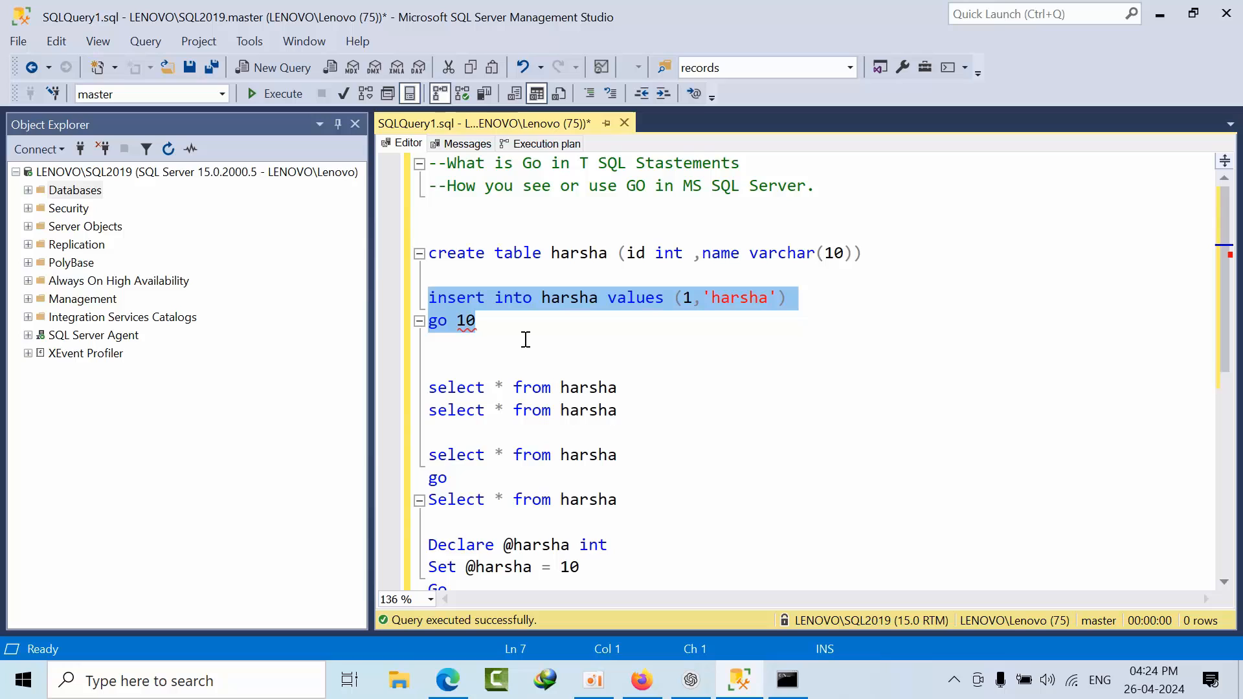
left_click(655, 409)
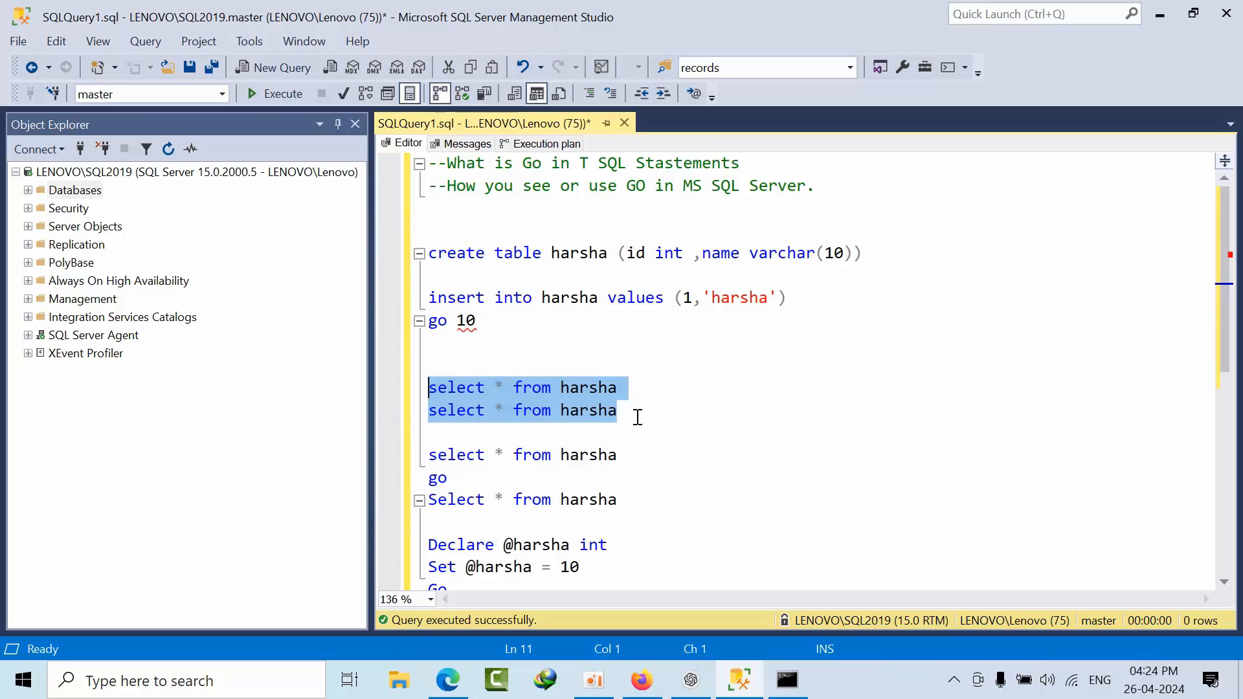
mouse_move(274, 93)
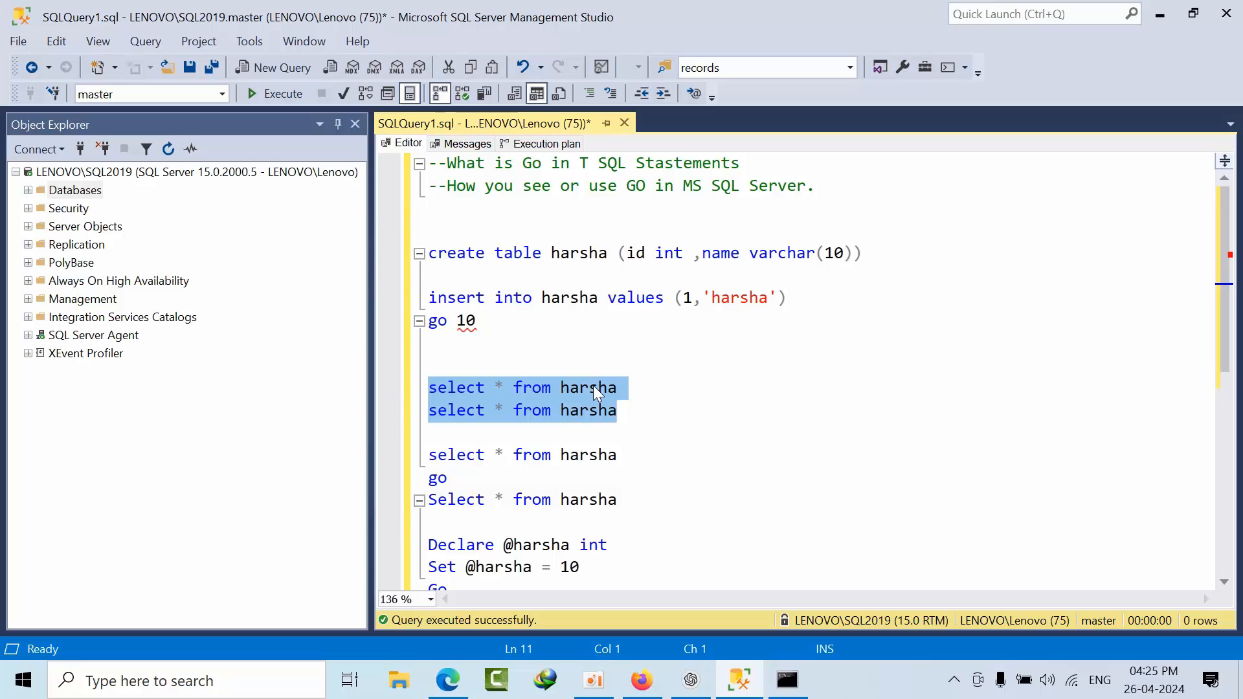
left_click(625, 388)
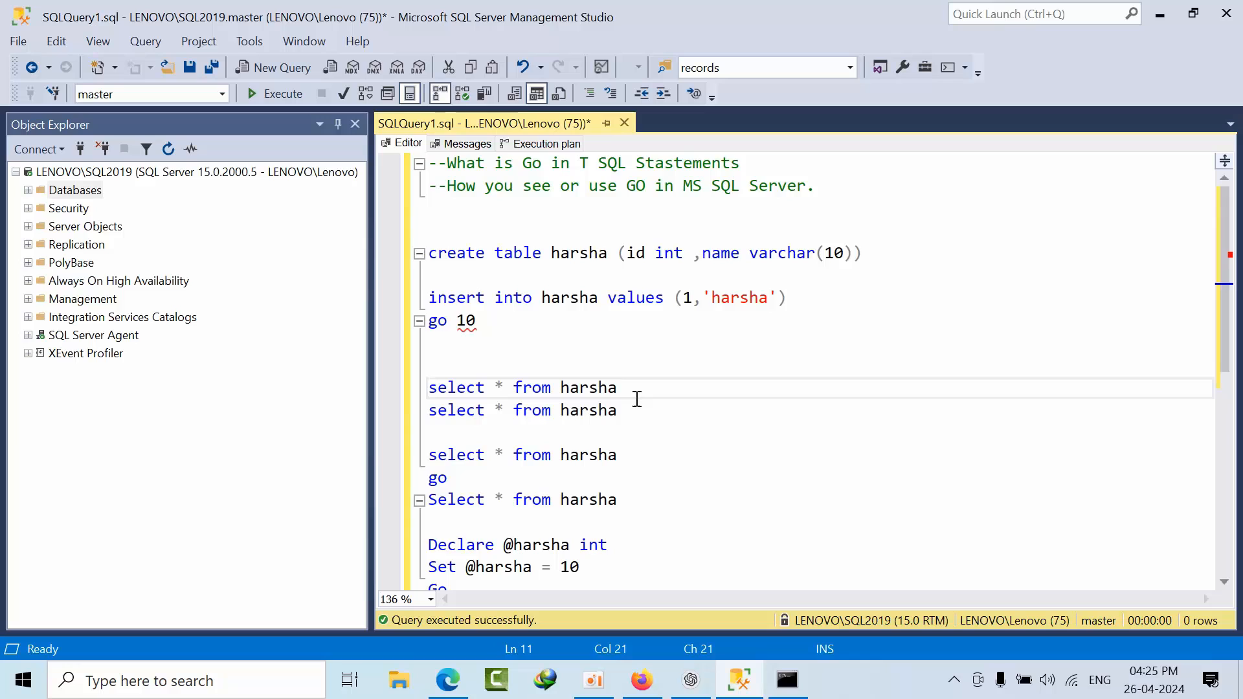
left_click_drag(617, 410, 428, 365)
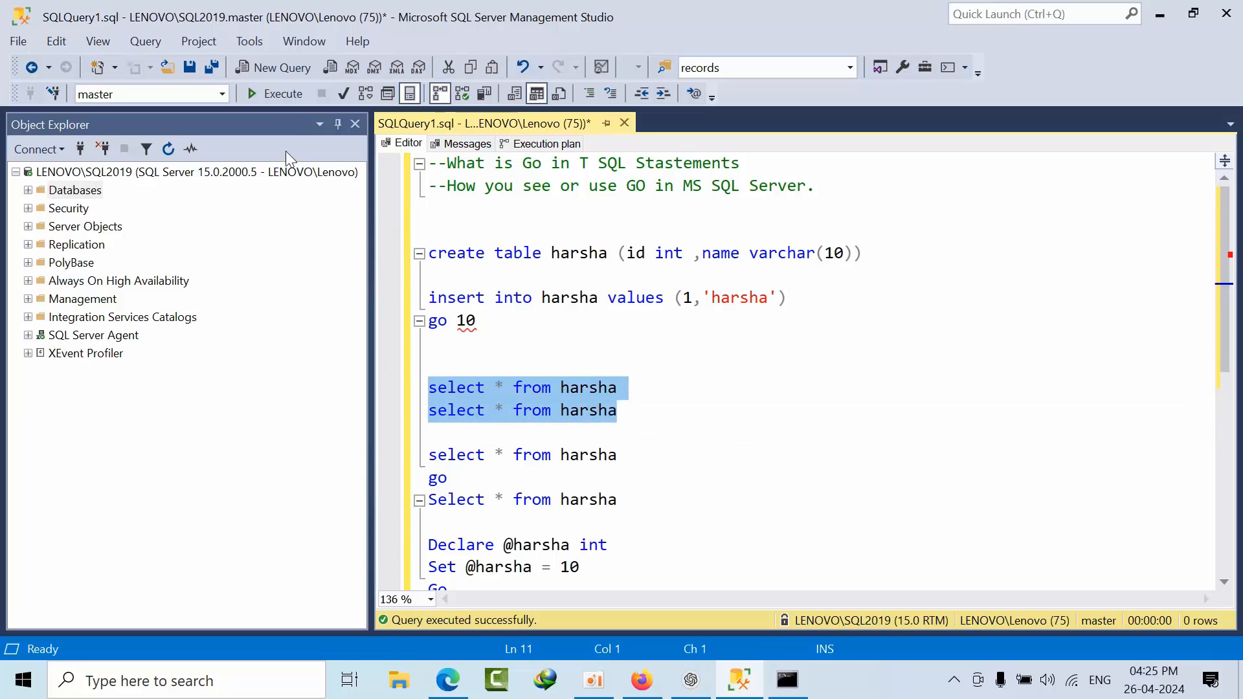
left_click(274, 94)
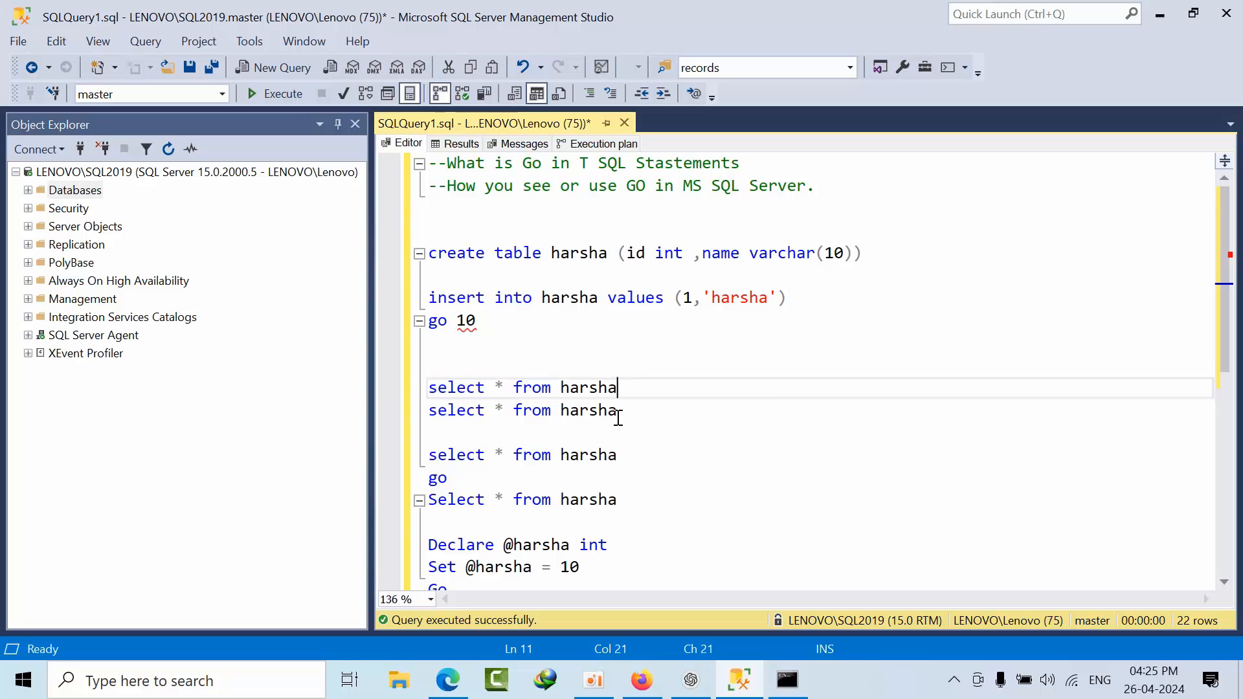
Run the SELECTs split by GO and check the rows-affected messages
triple_click(523, 410)
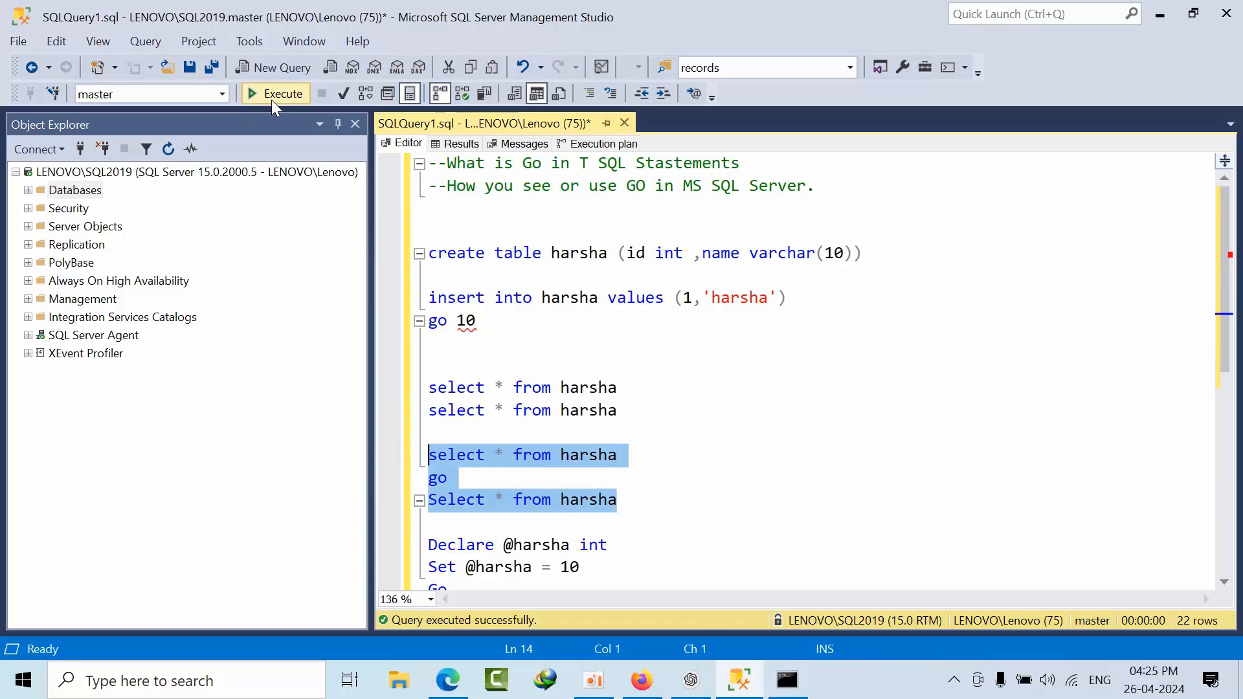
left_click(275, 93)
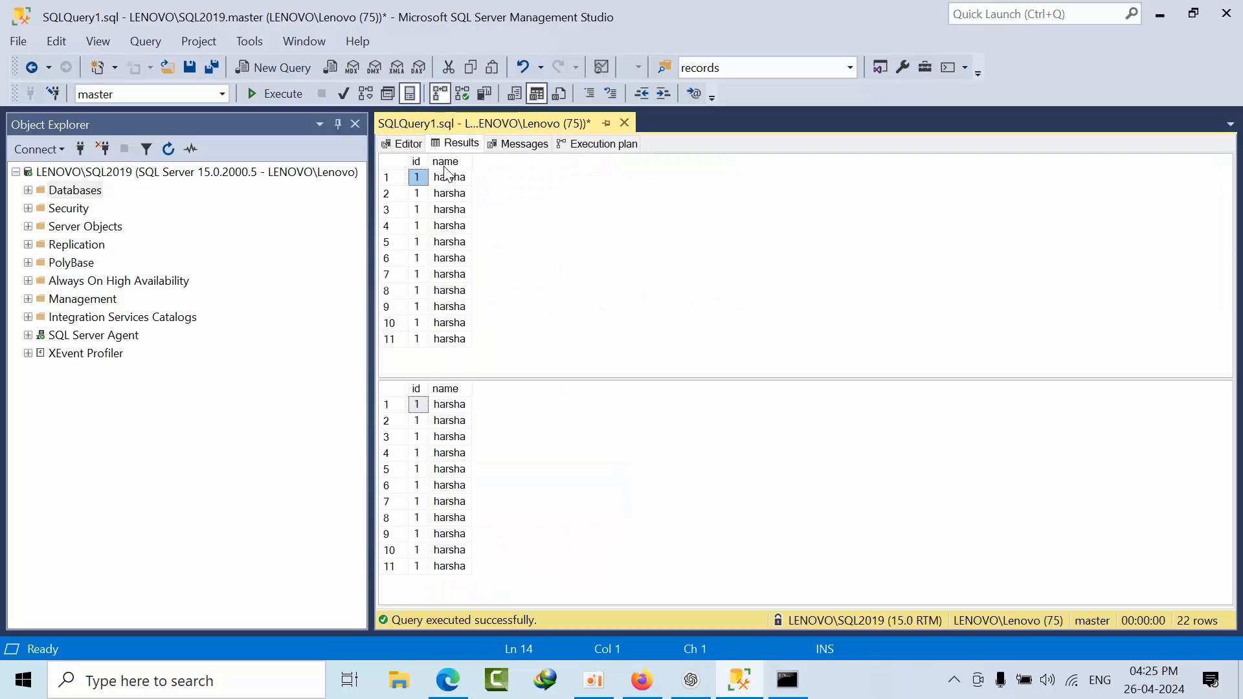
left_click(523, 144)
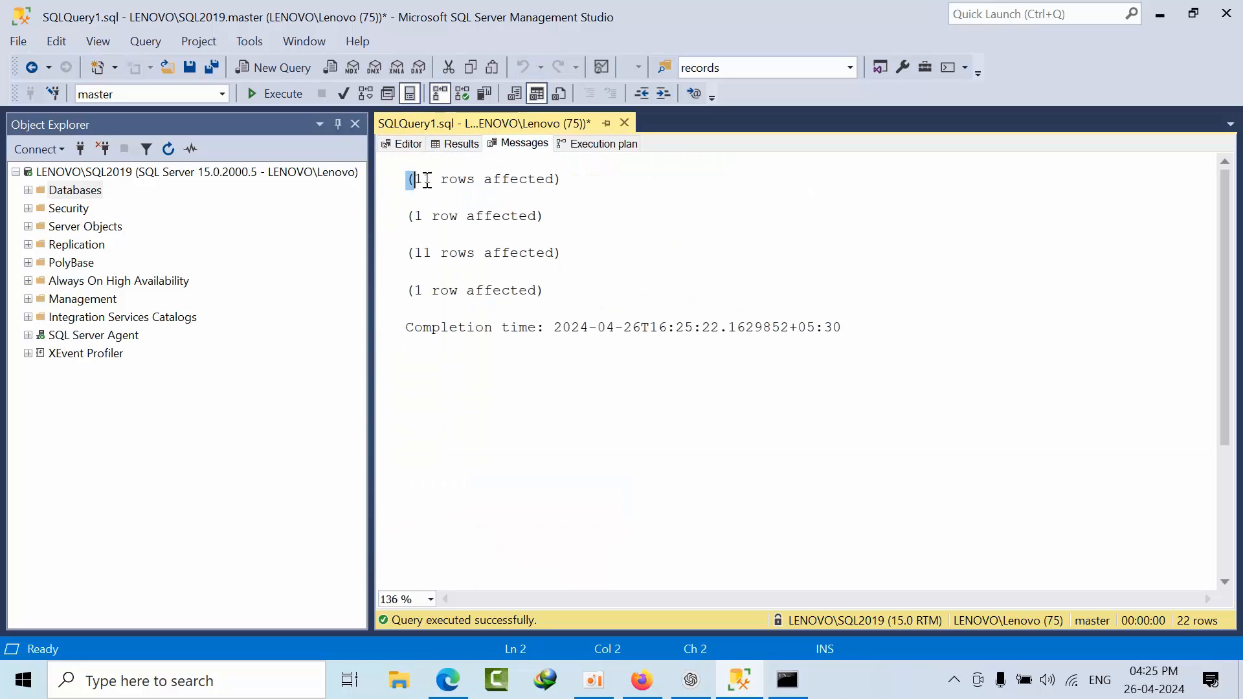
left_click(407, 144)
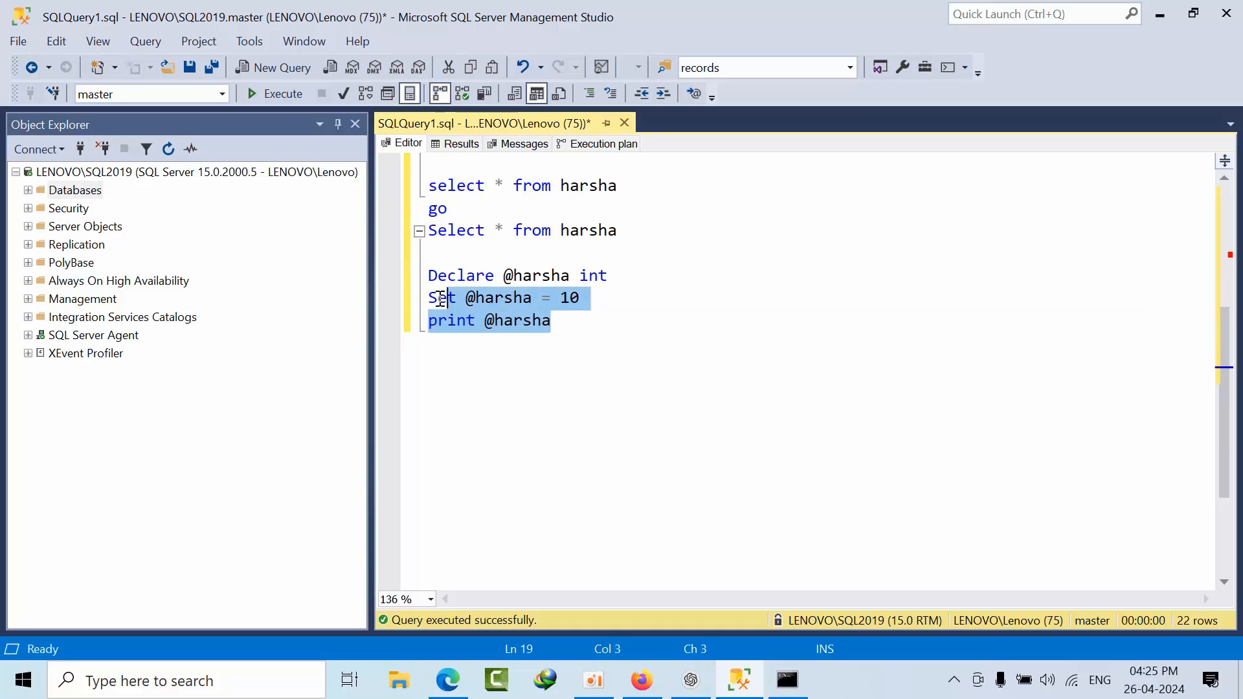
left_click(283, 93)
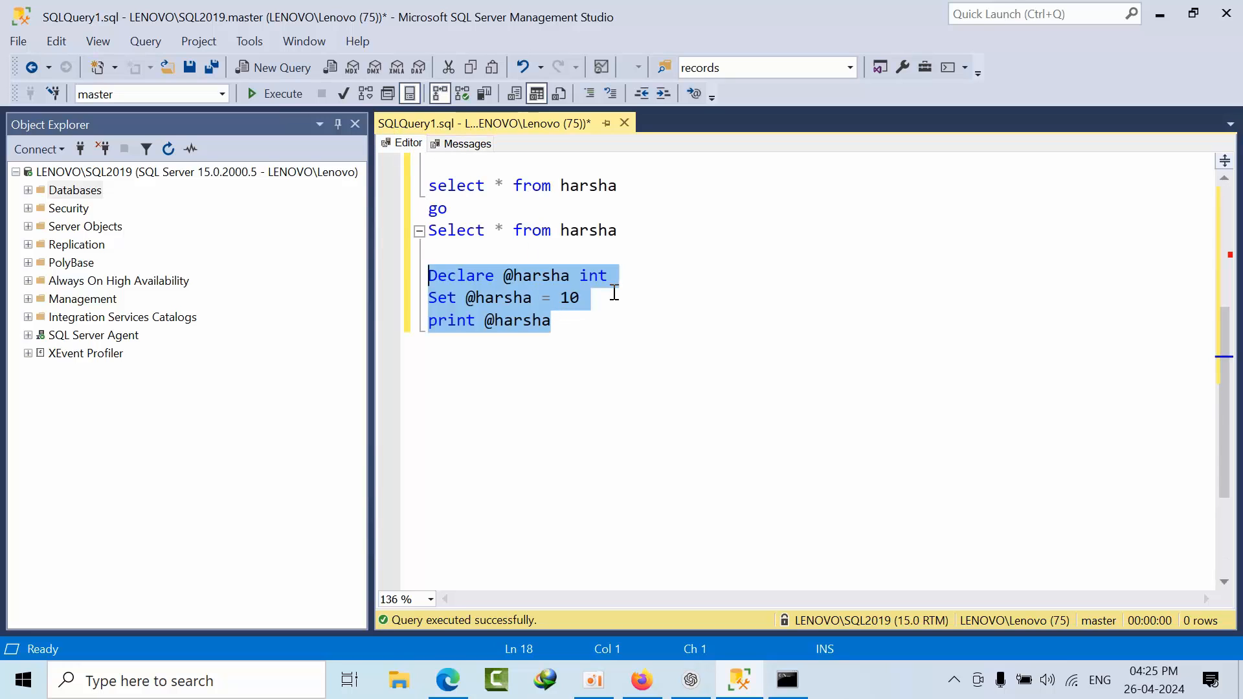
type("Go")
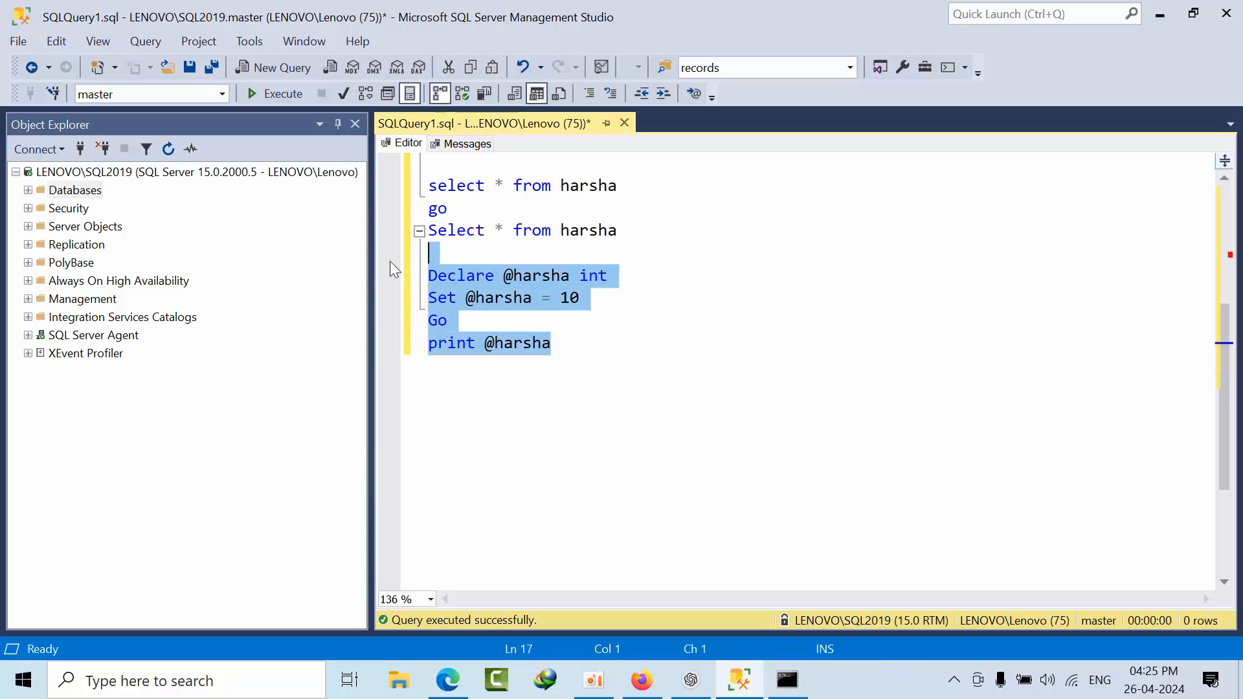
left_click(283, 93)
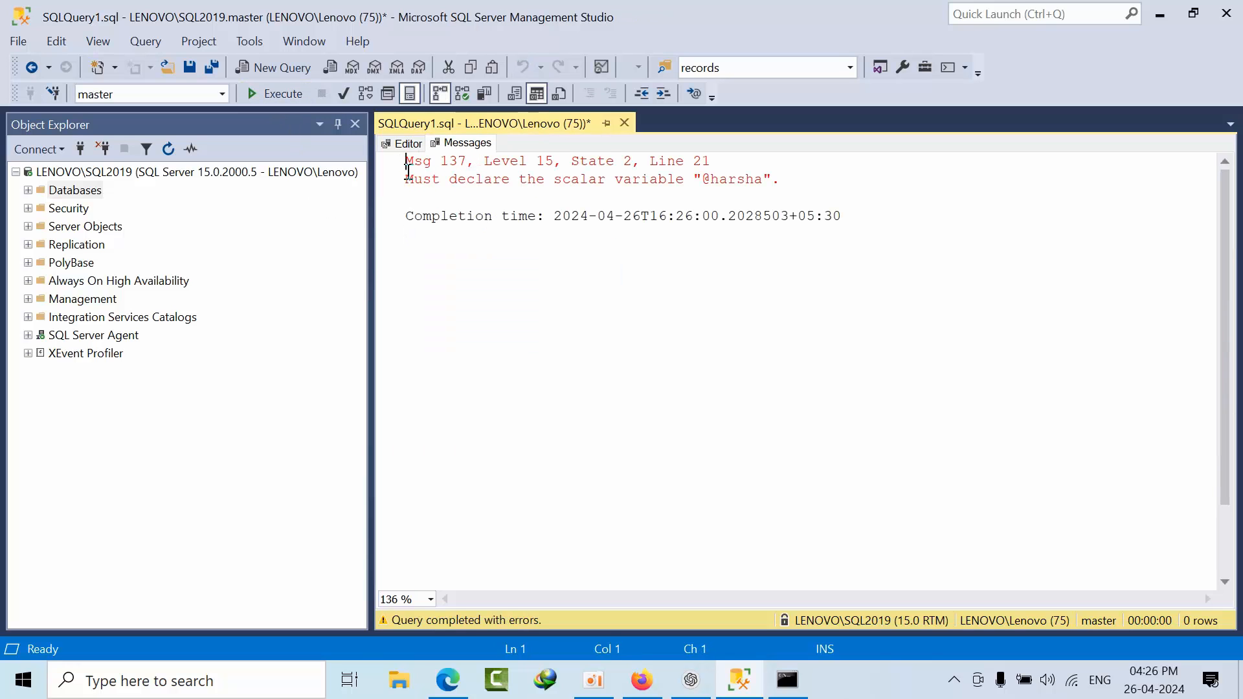
left_click(408, 144)
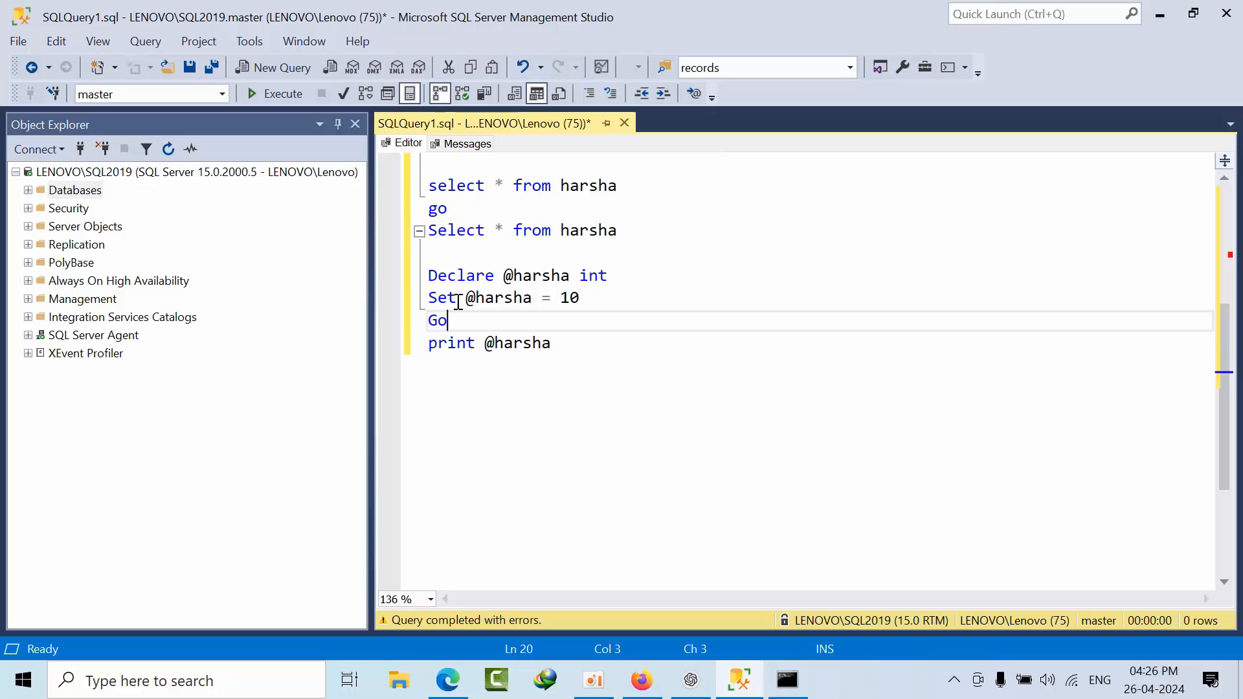
Copy the declaration and assignment below the Go and run the script again
left_click_drag(427, 275, 580, 298)
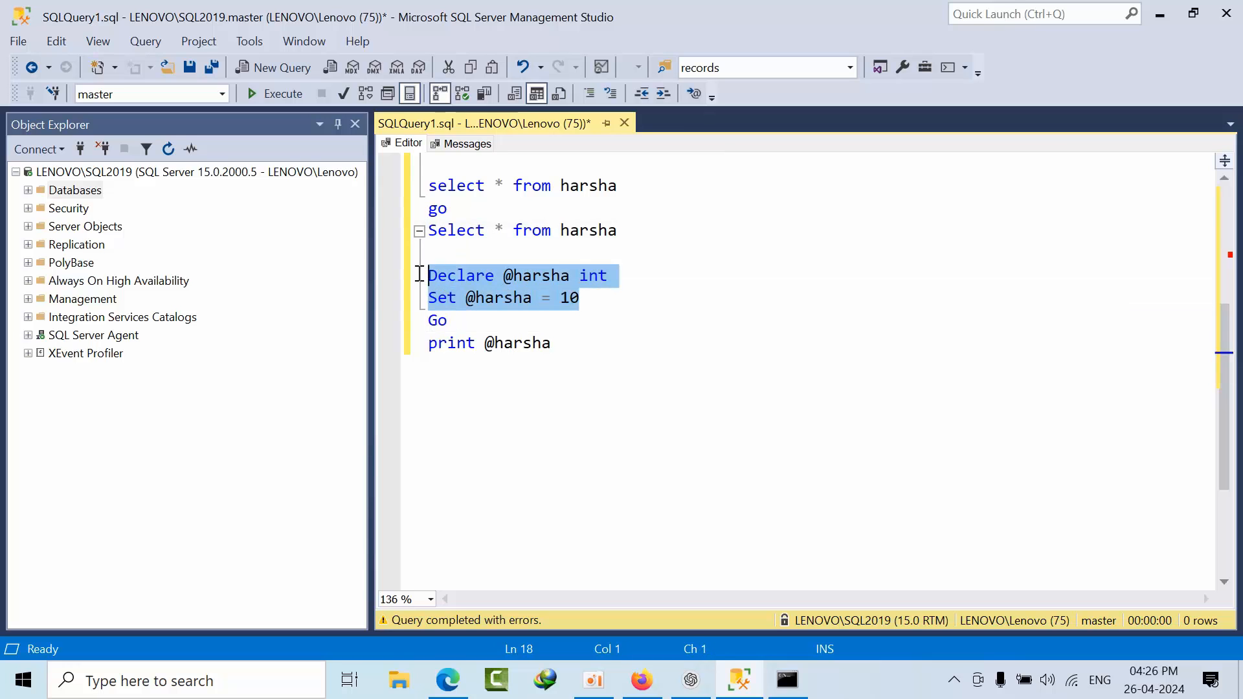
left_click(550, 342)
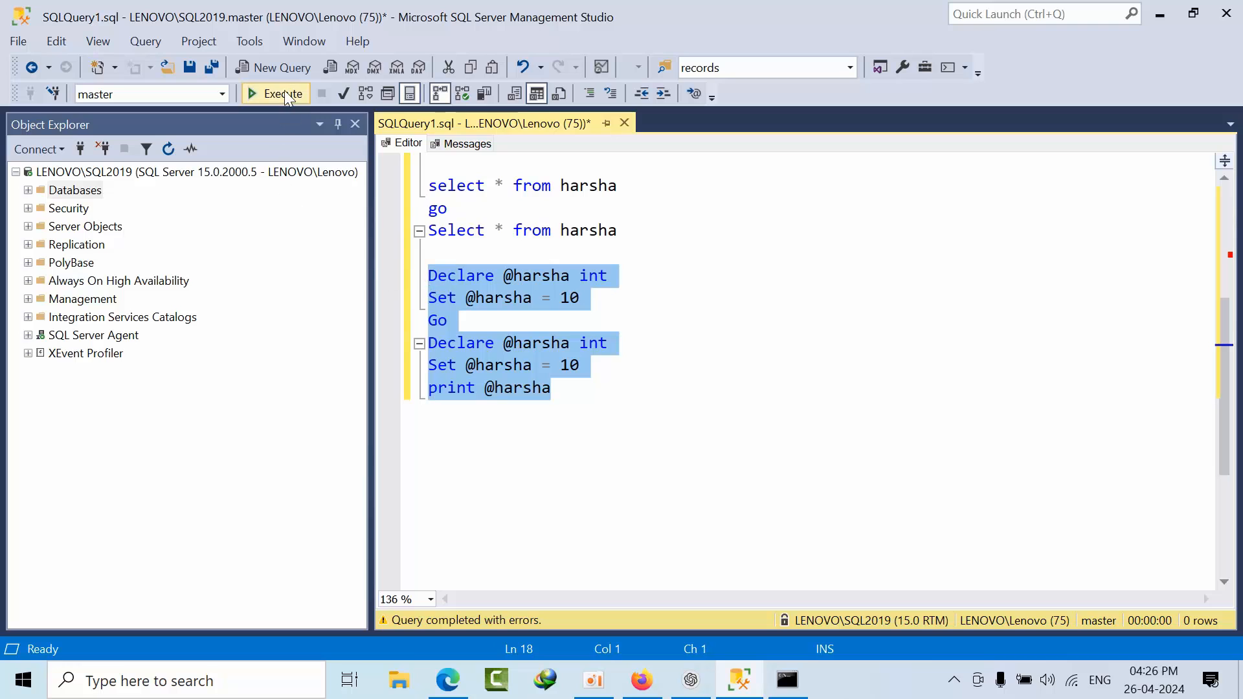
left_click(275, 93)
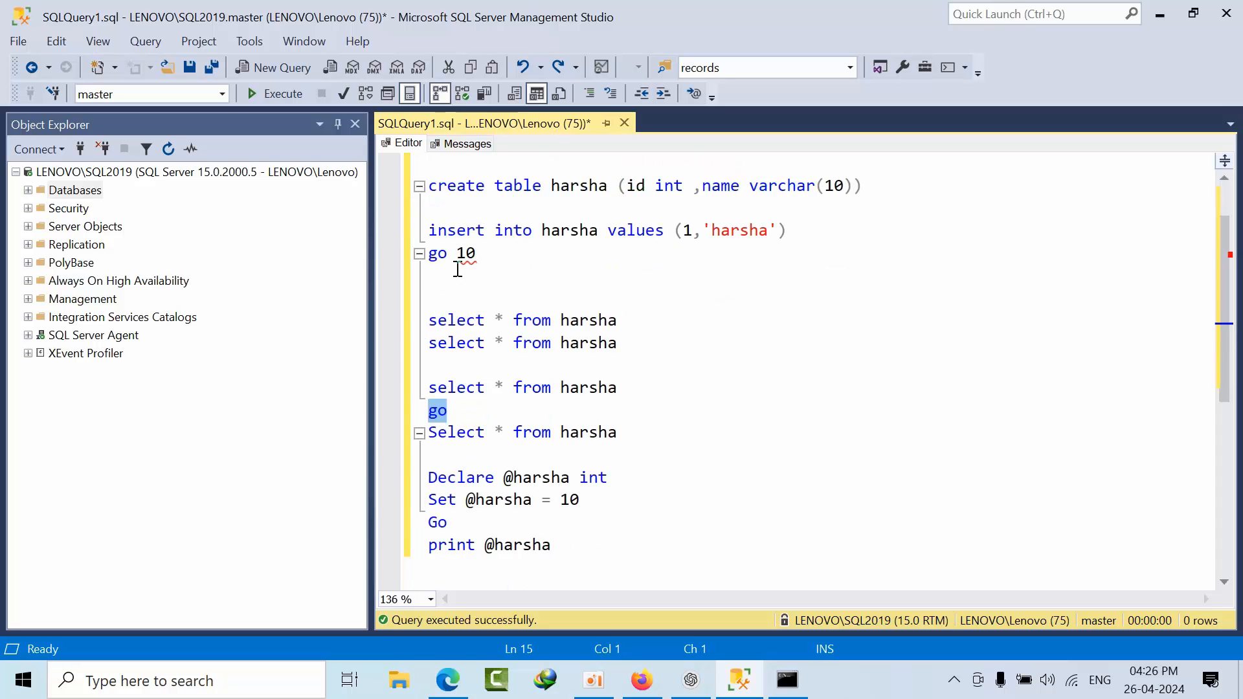
scroll("down", 3)
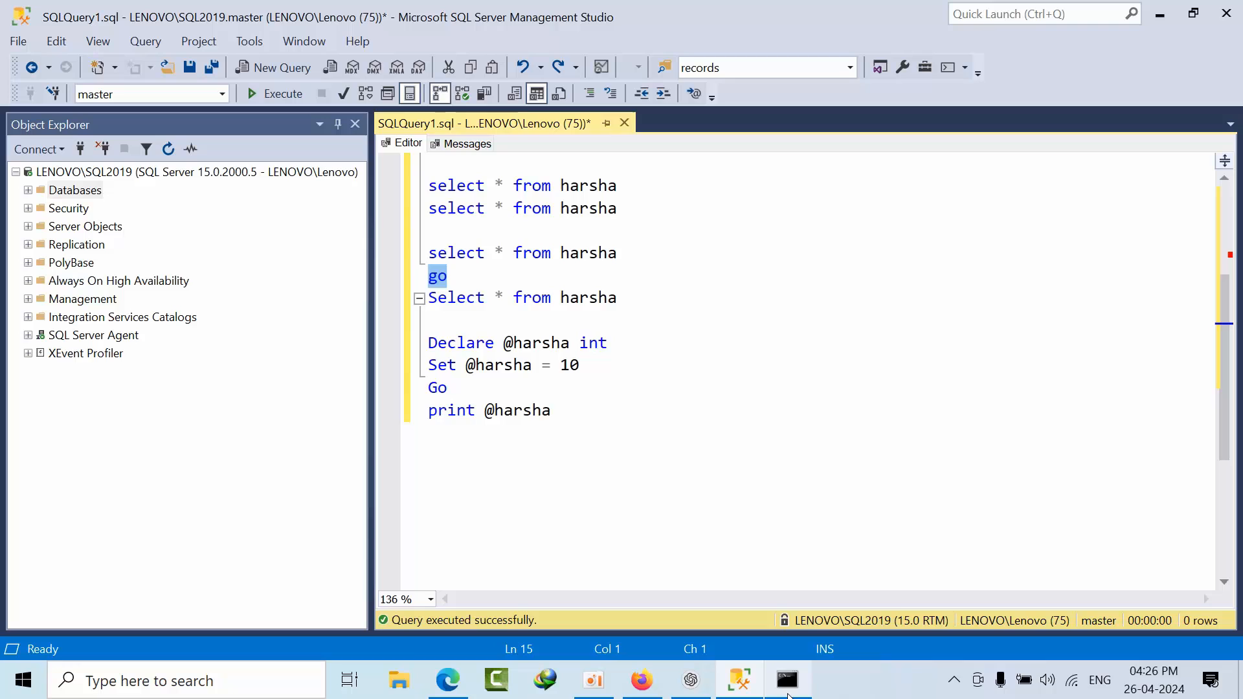
left_click(786, 680)
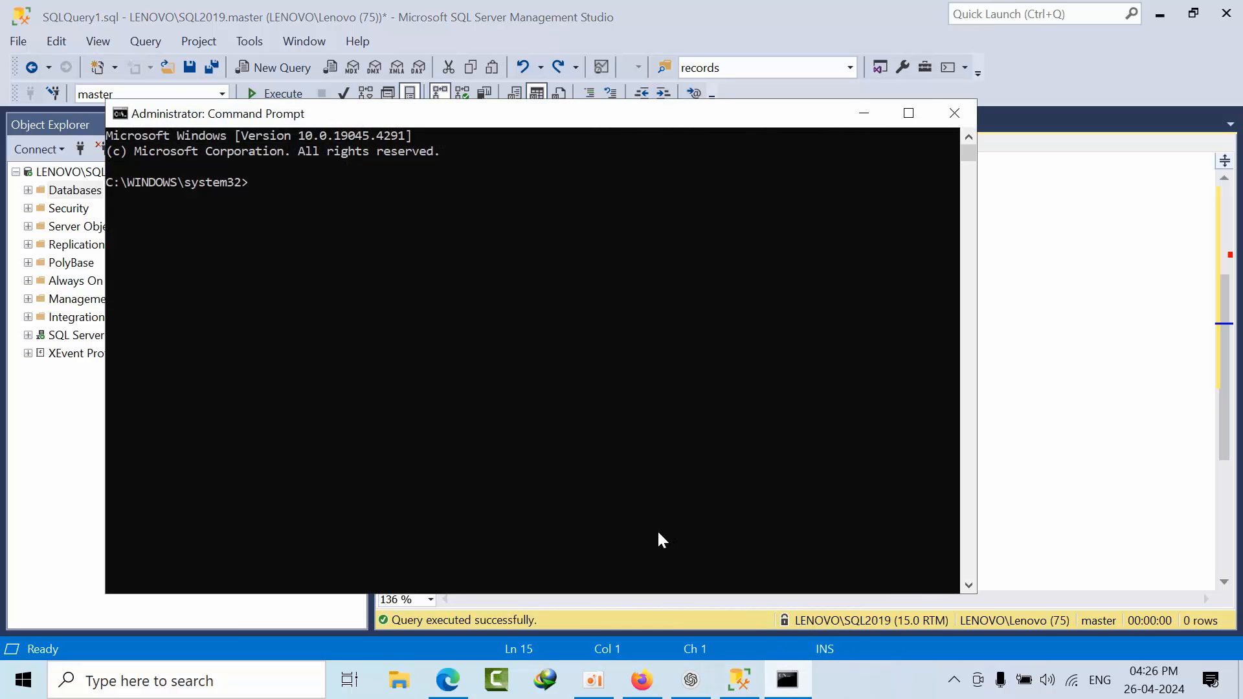
type("sq")
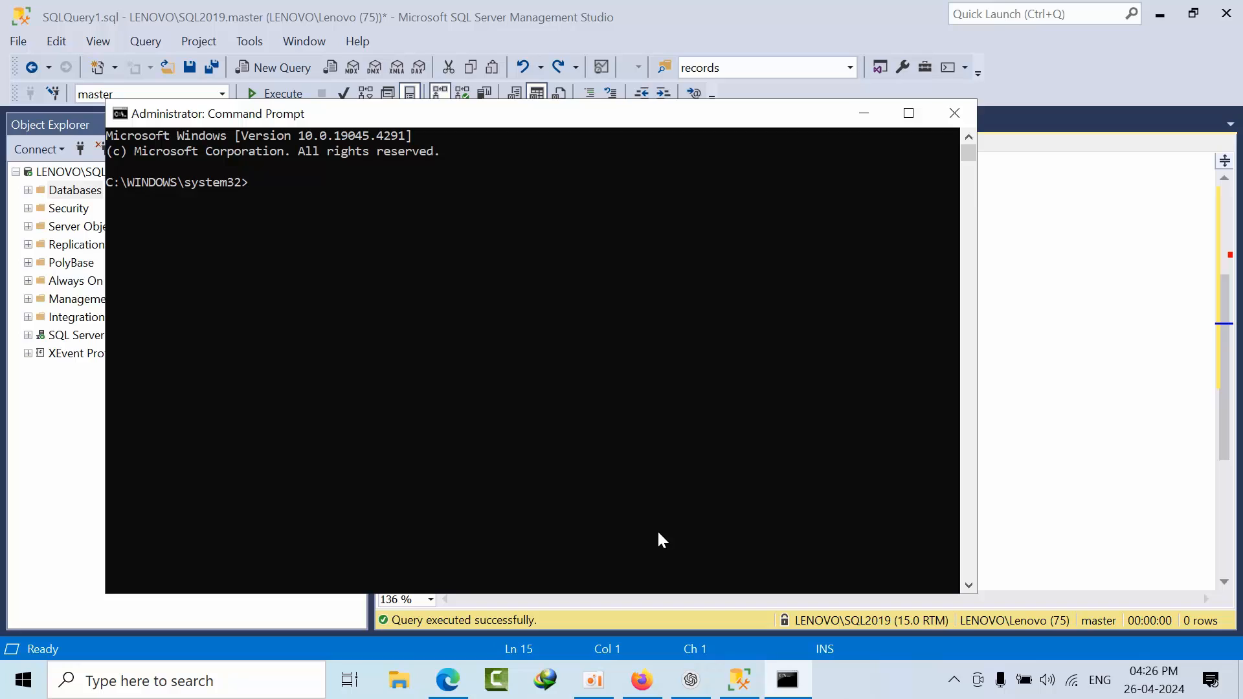
type("sqlcmd")
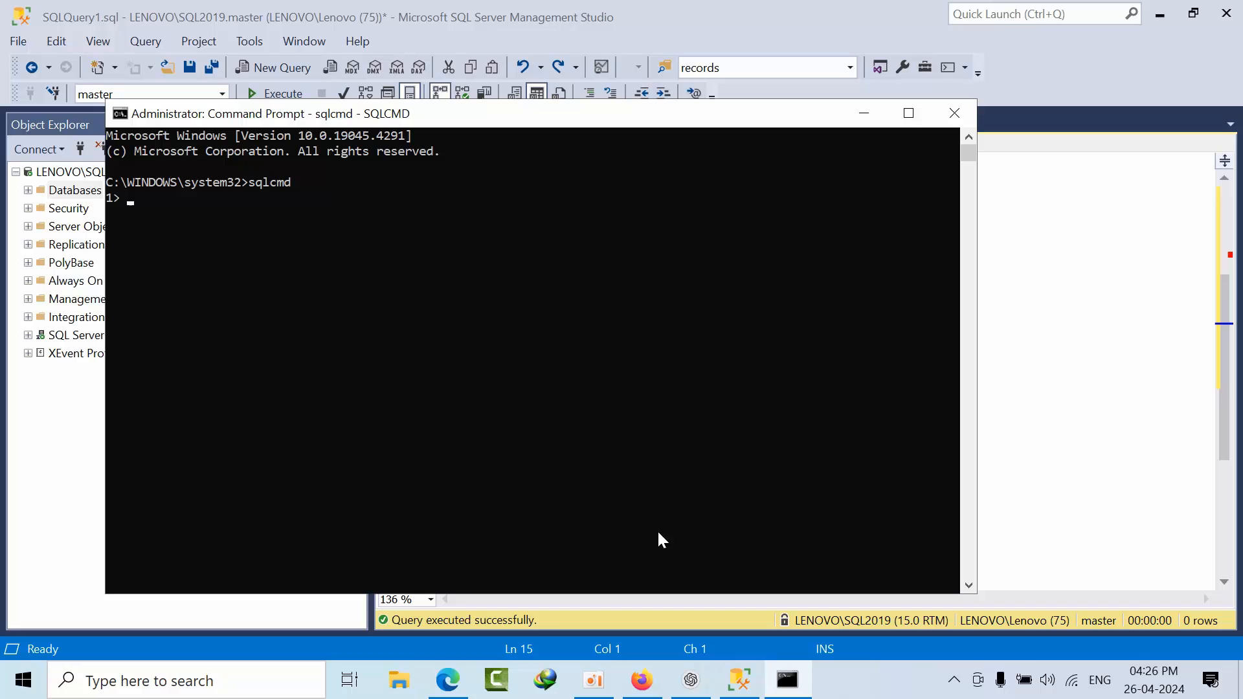
type("select ##")
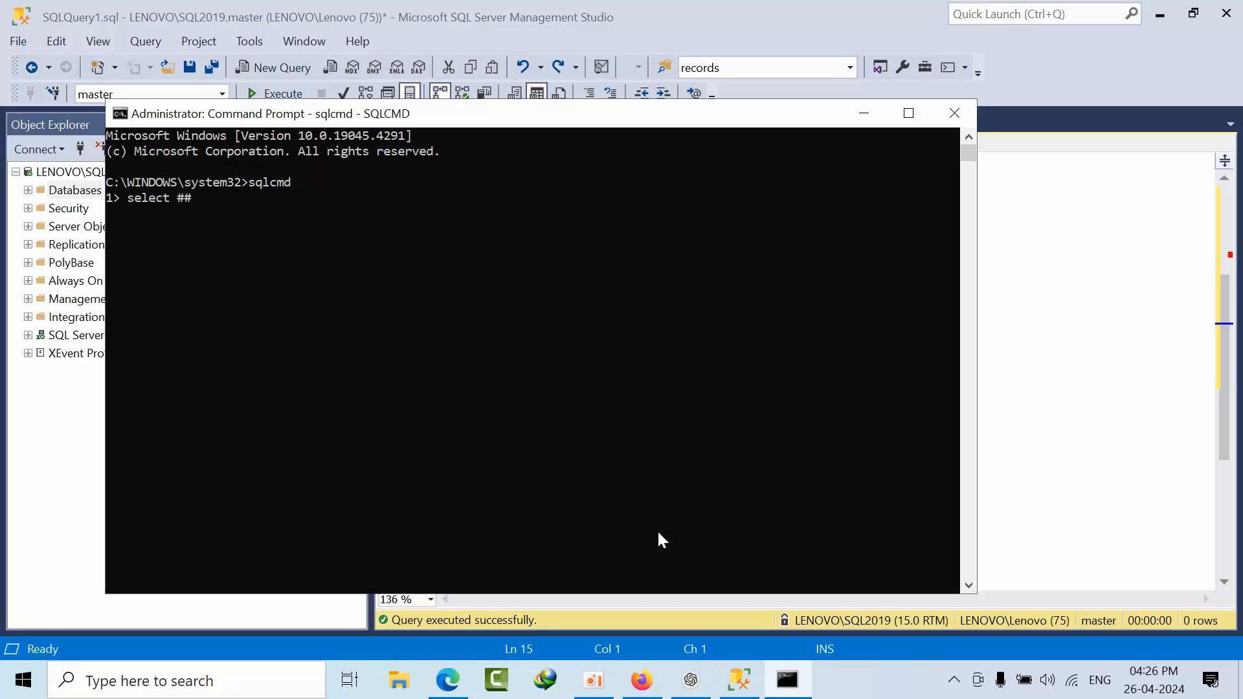
type("@@versi")
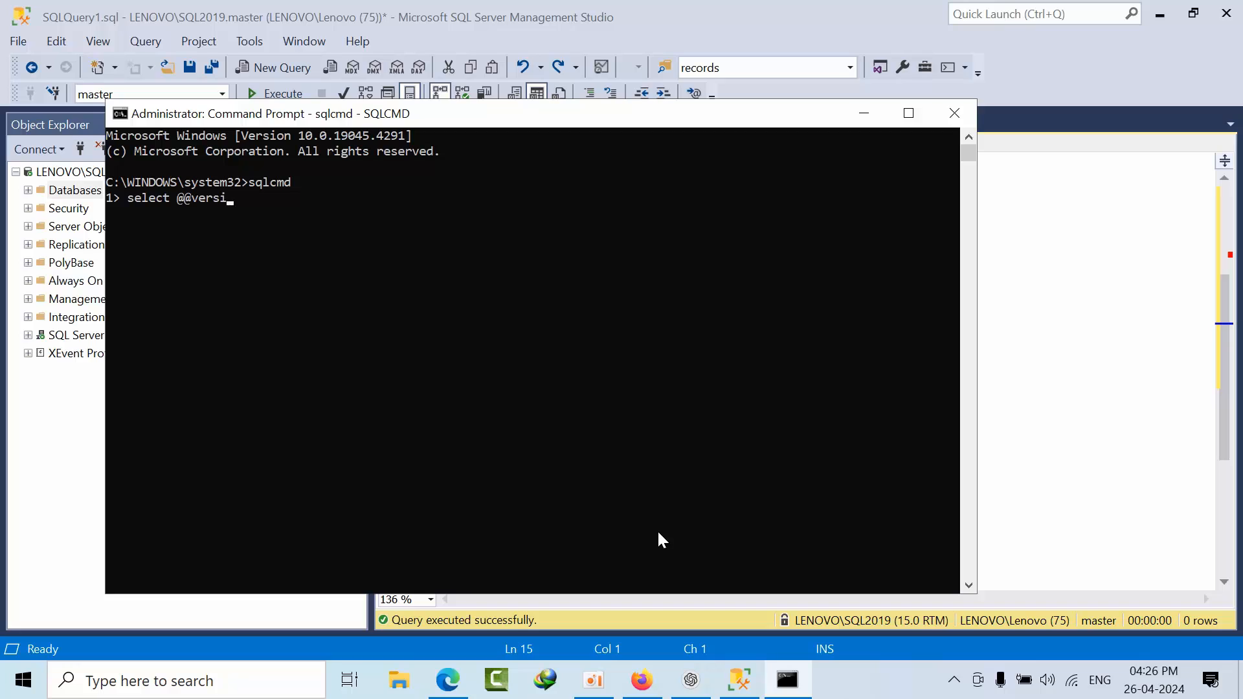
key("enter")
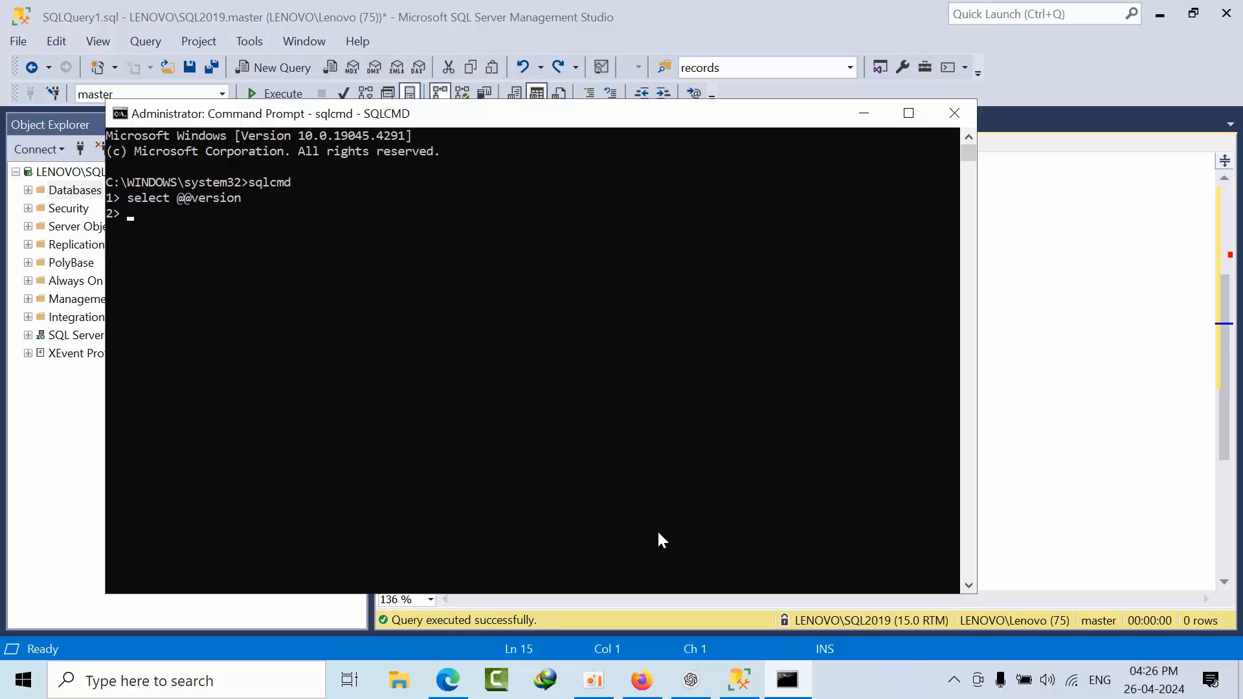
type("Go")
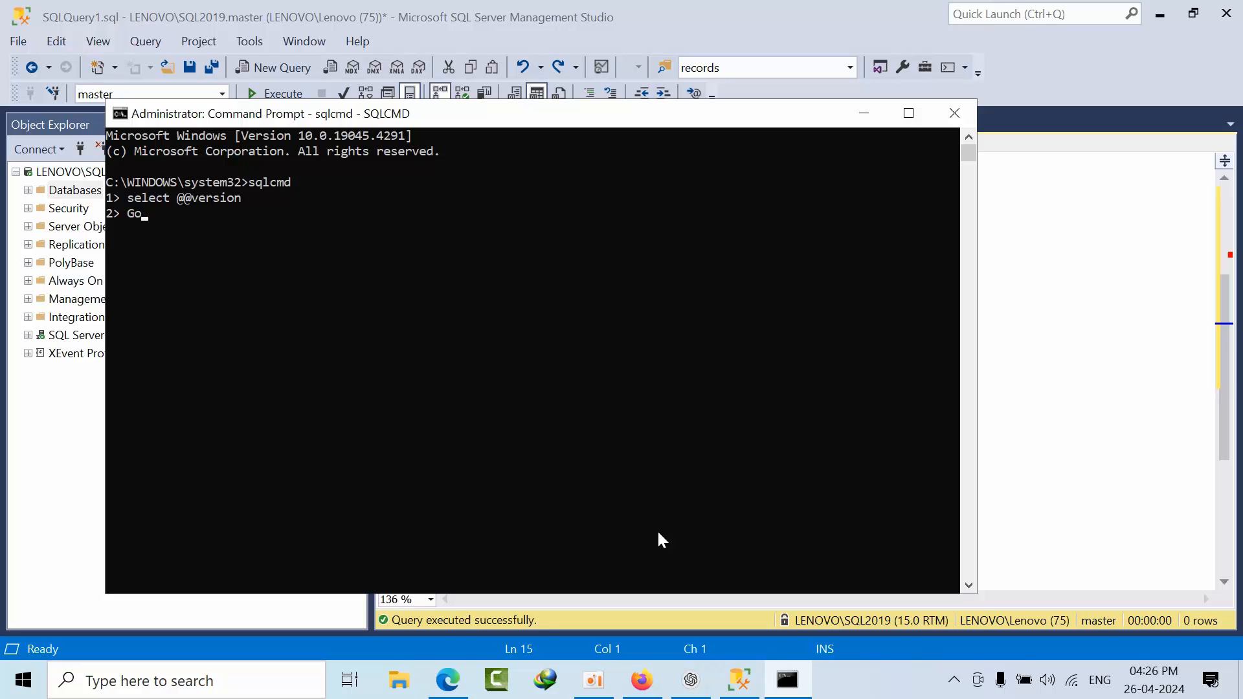
key("enter")
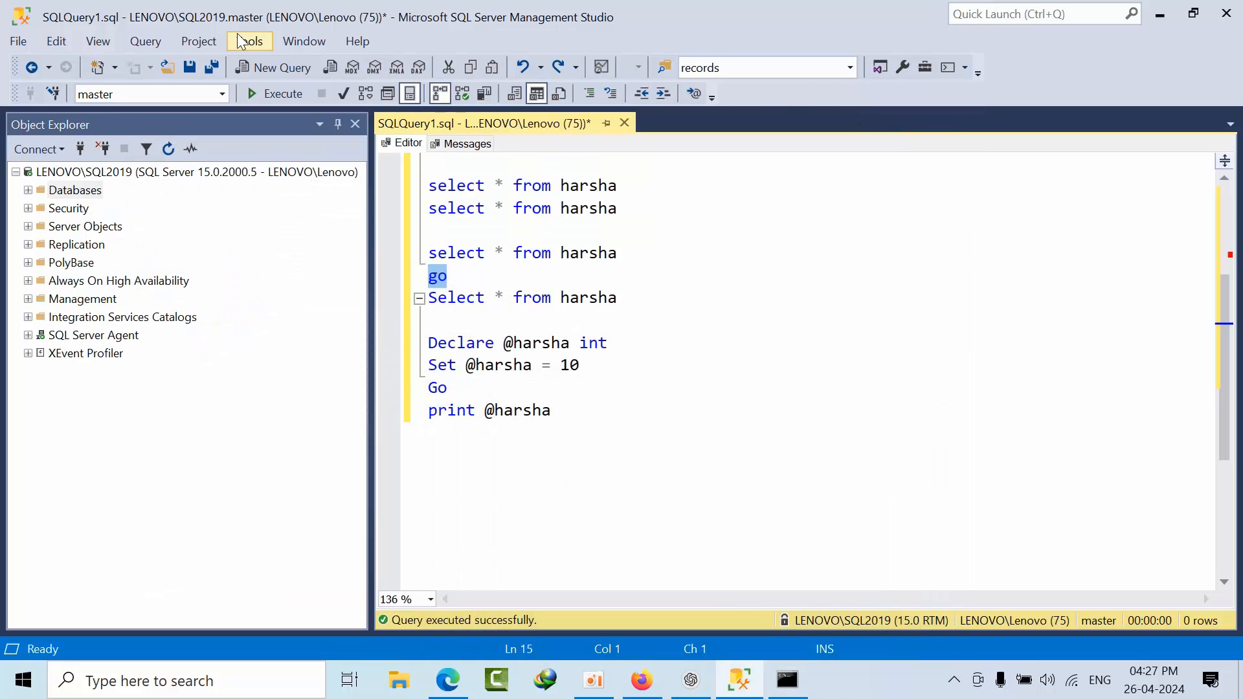
left_click(249, 40)
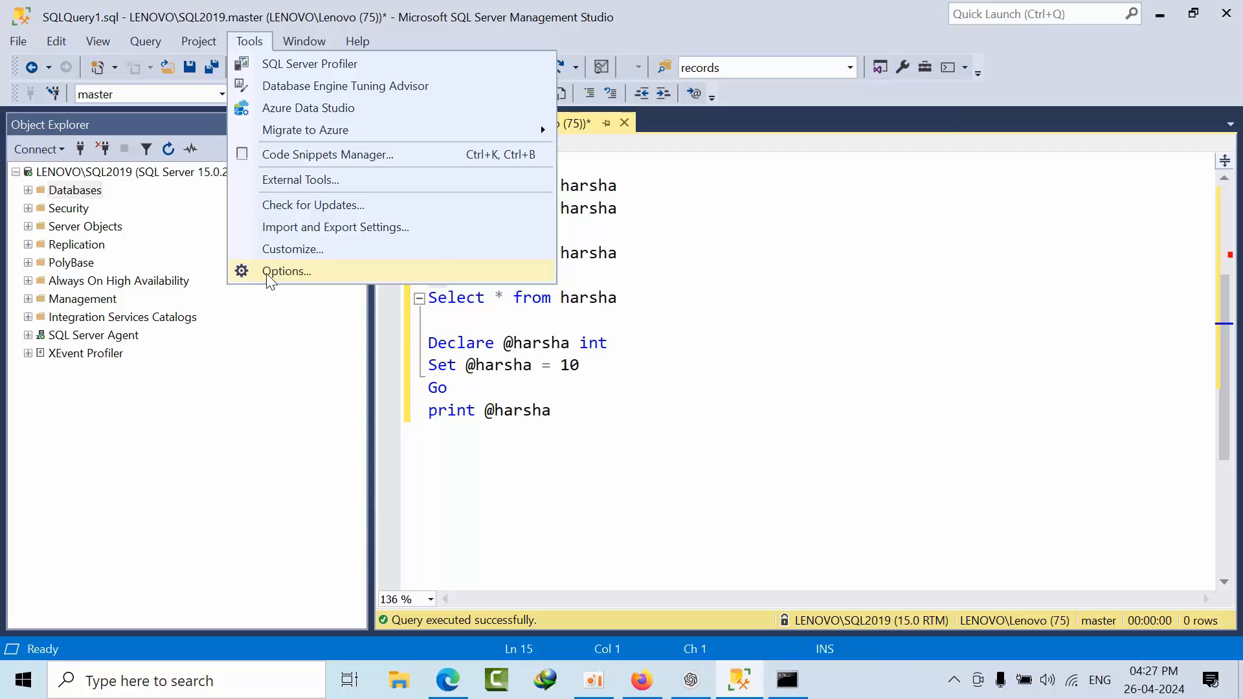
left_click(286, 271)
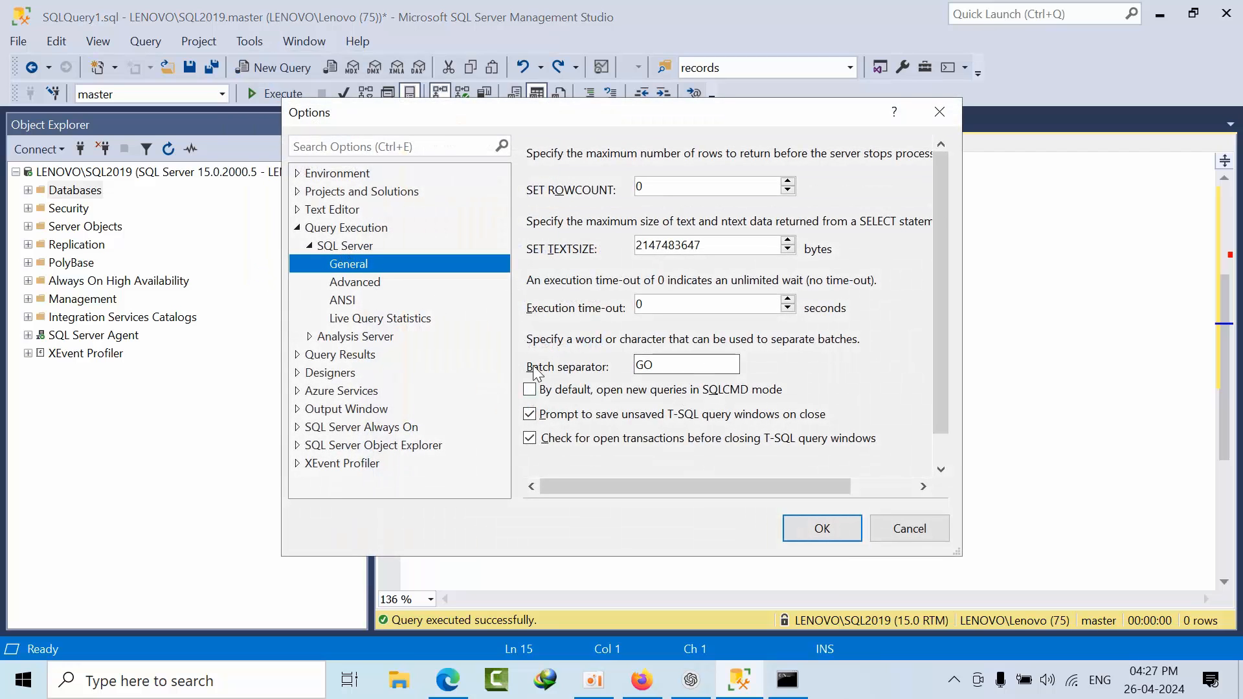
left_click(686, 365)
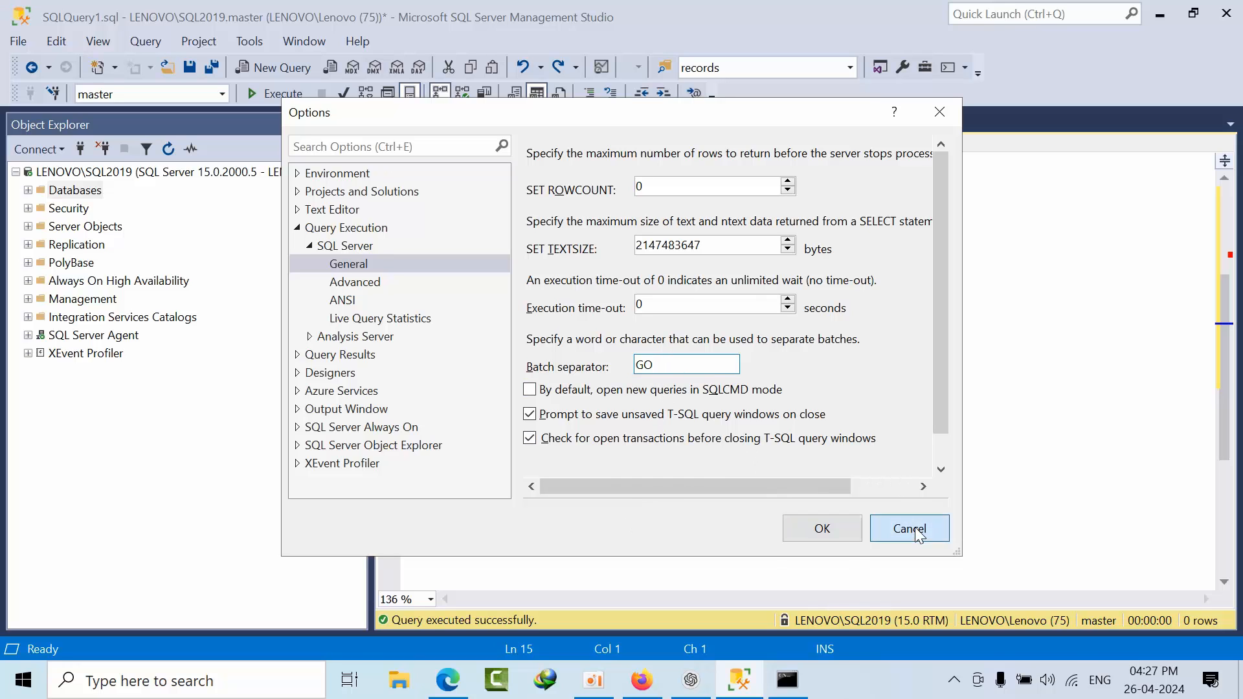
left_click(908, 529)
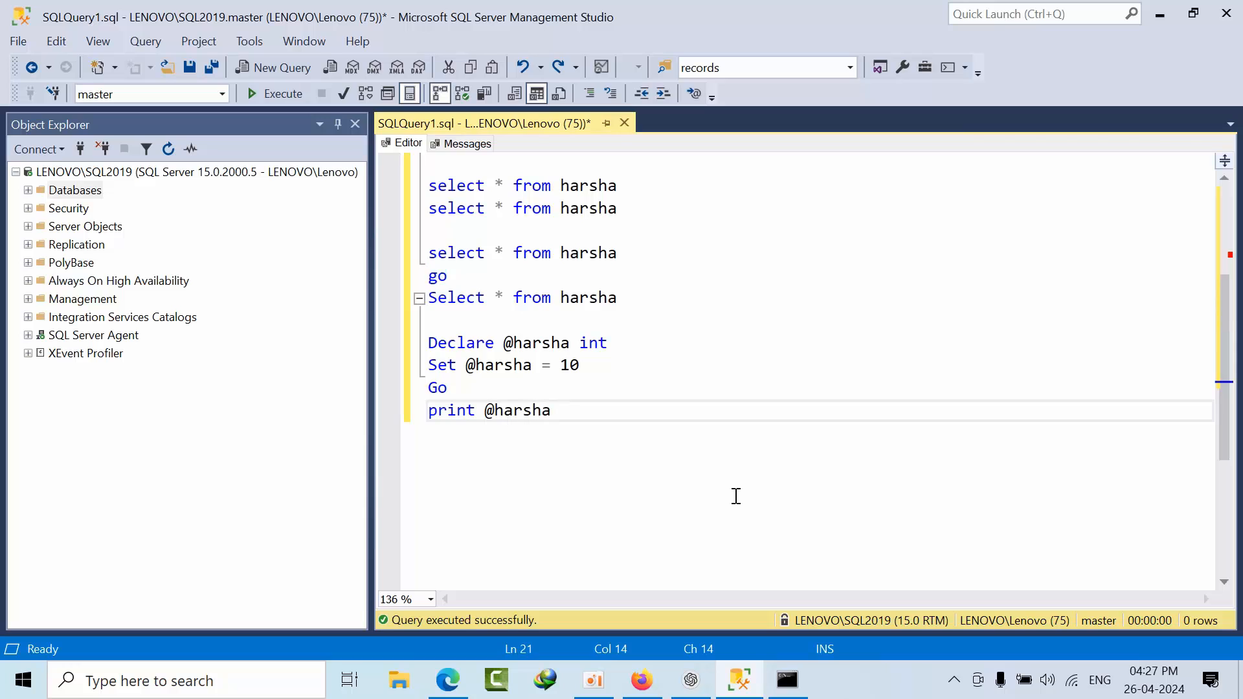